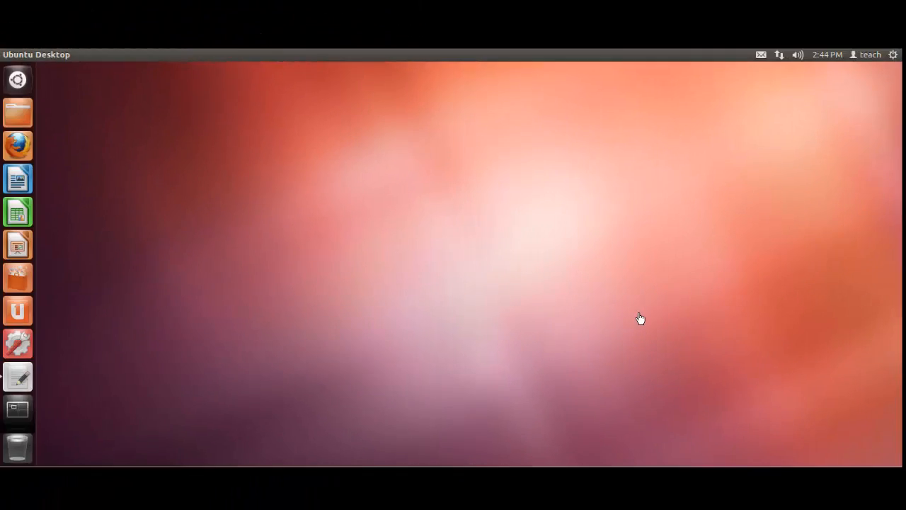
{"action": "mouse_move", "coordinate": [330, 243]}
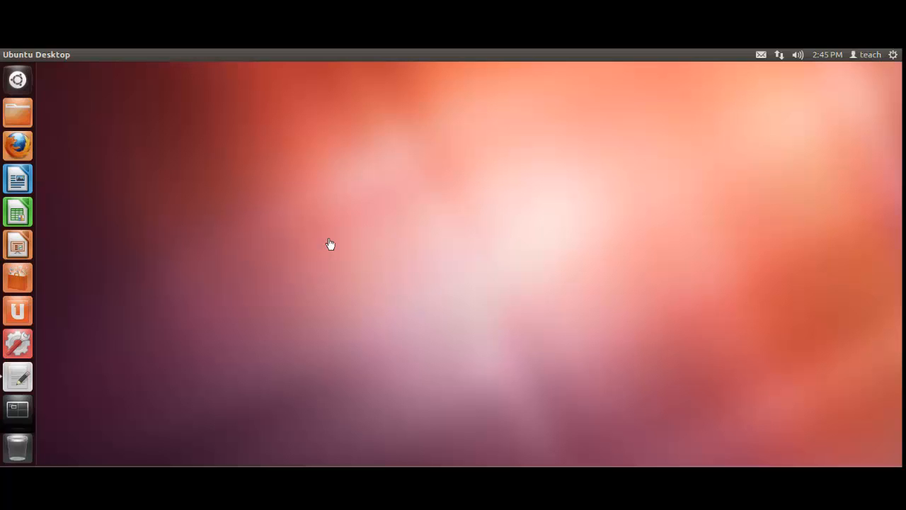
{"action": "mouse_move", "coordinate": [302, 276]}
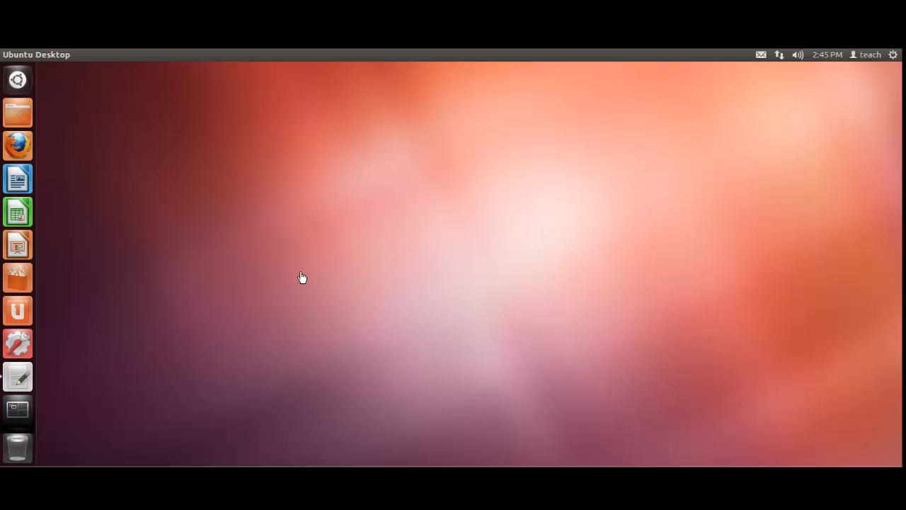
{"action": "mouse_move", "coordinate": [286, 223]}
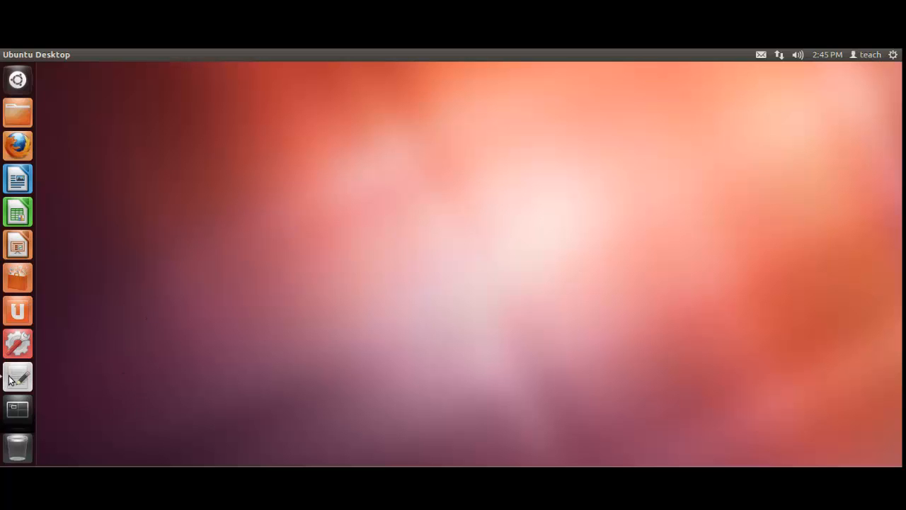
Bring up the gedit crontab notes window and nudge it into position on the desktop
{"action": "left_click", "coordinate": [17, 377]}
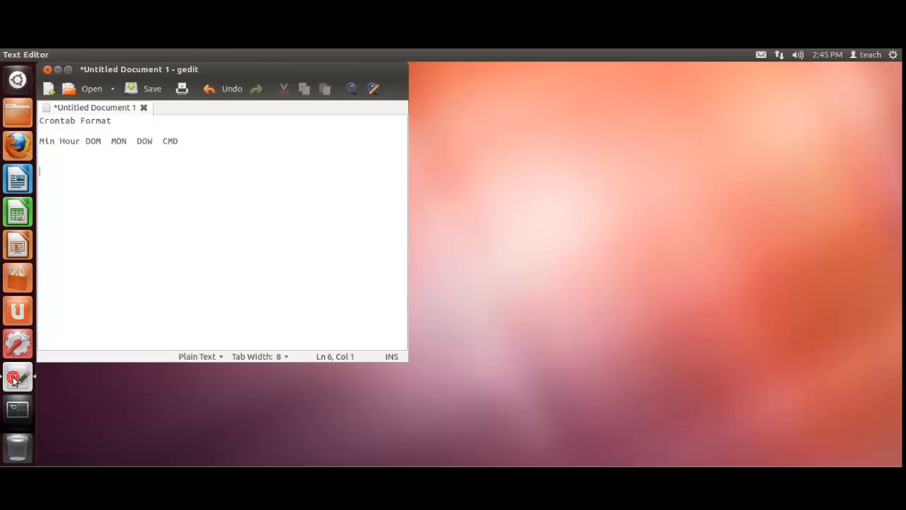
{"action": "left_click_drag", "start_coordinate": [213, 69], "coordinate": [251, 74]}
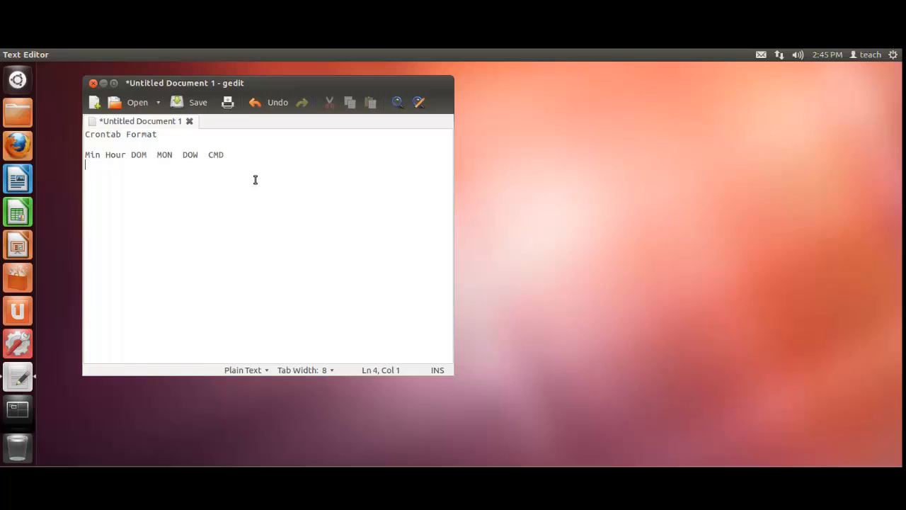
Enter schedule fields 20, 22, *, *, * under the headings, placing the cursor under CMD
{"action": "type", "text": "2"}
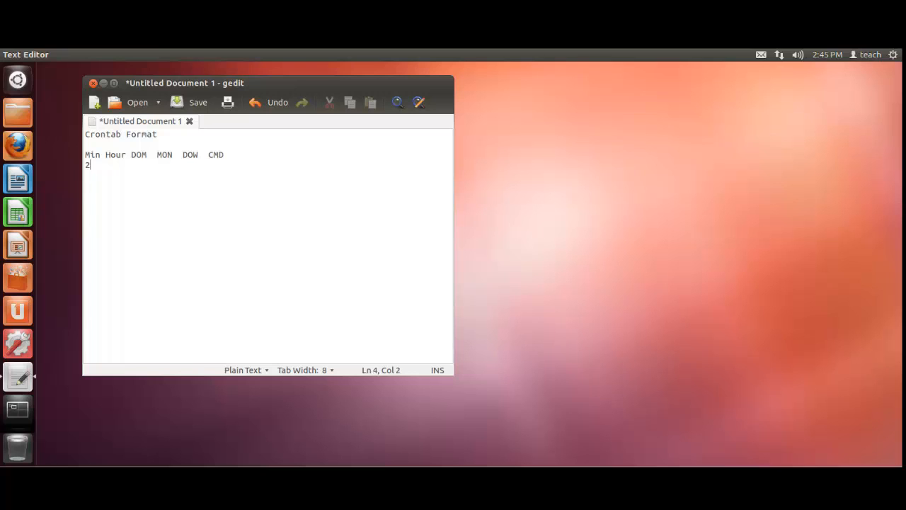
{"action": "type", "text": "0"}
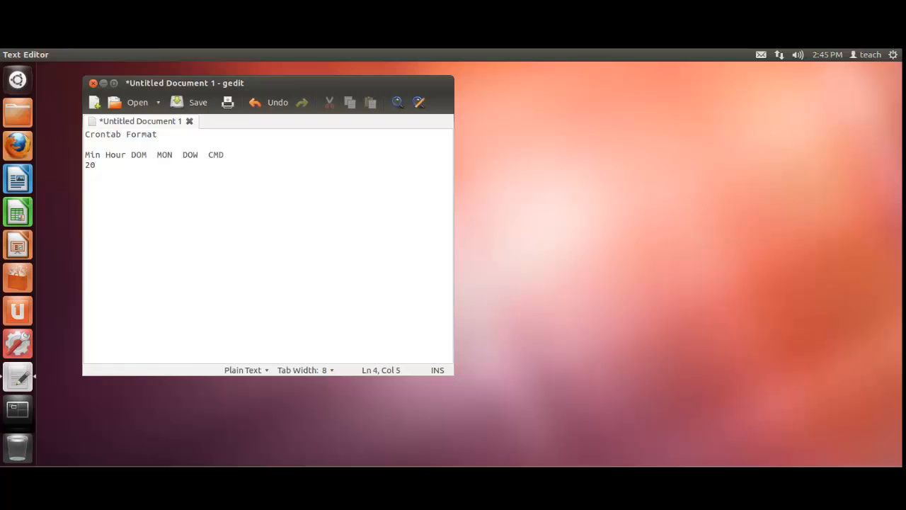
{"action": "type", "text": "22"}
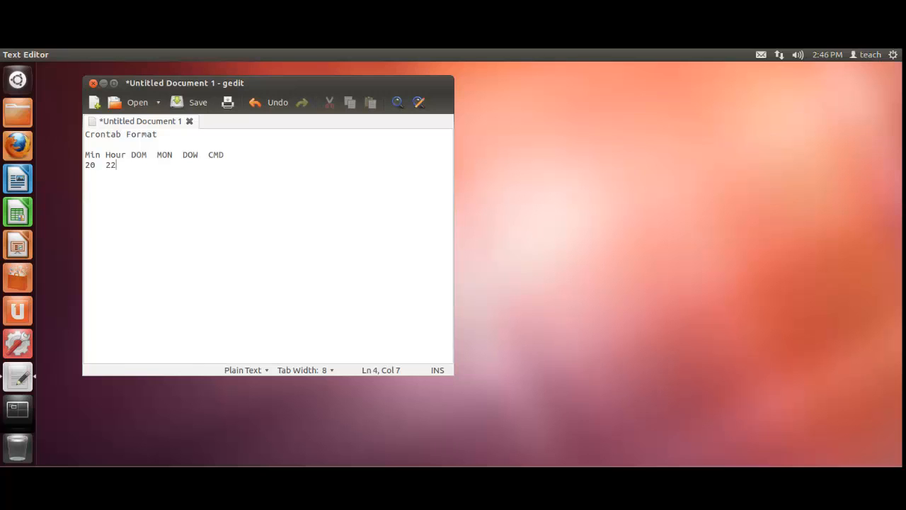
{"action": "key", "text": "Tab"}
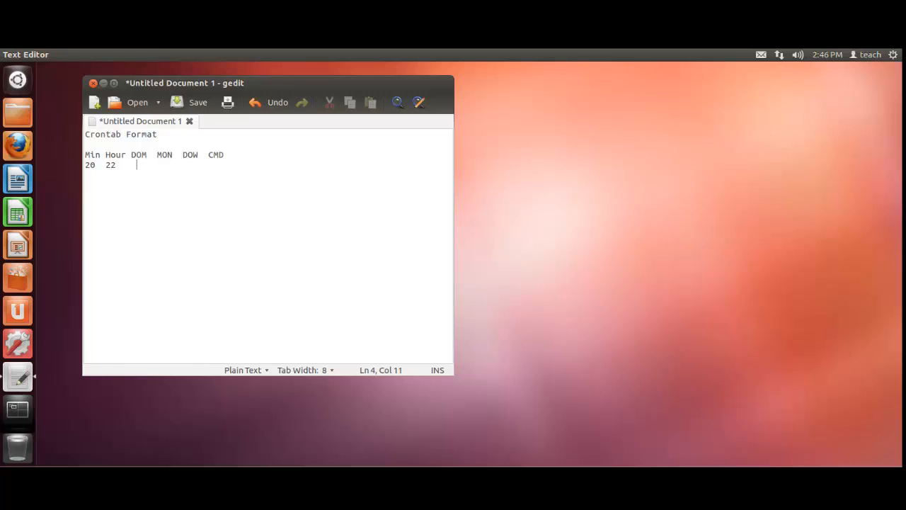
{"action": "type", "text": "*"}
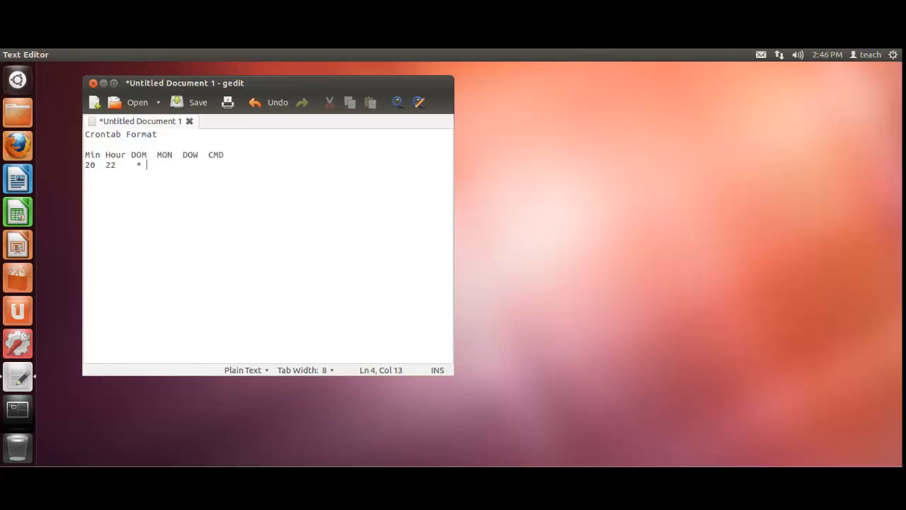
{"action": "type", "text": "*"}
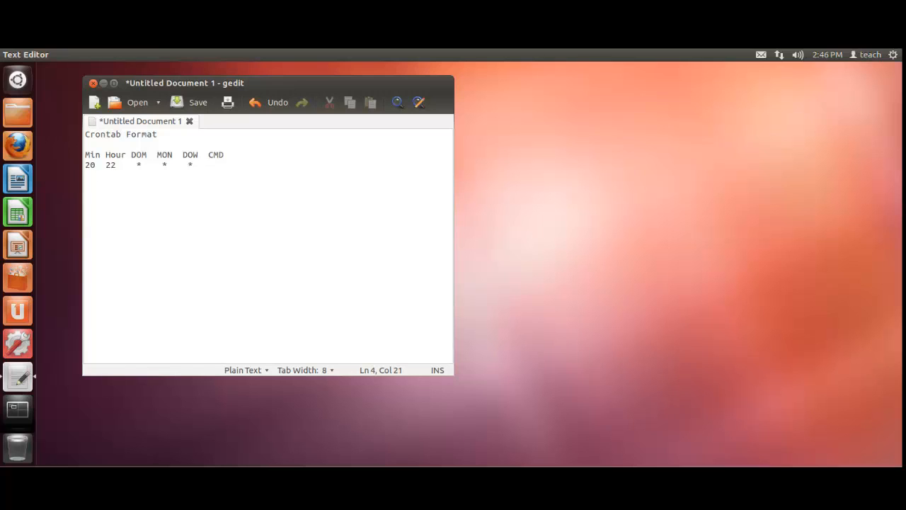
{"action": "left_click", "coordinate": [136, 164]}
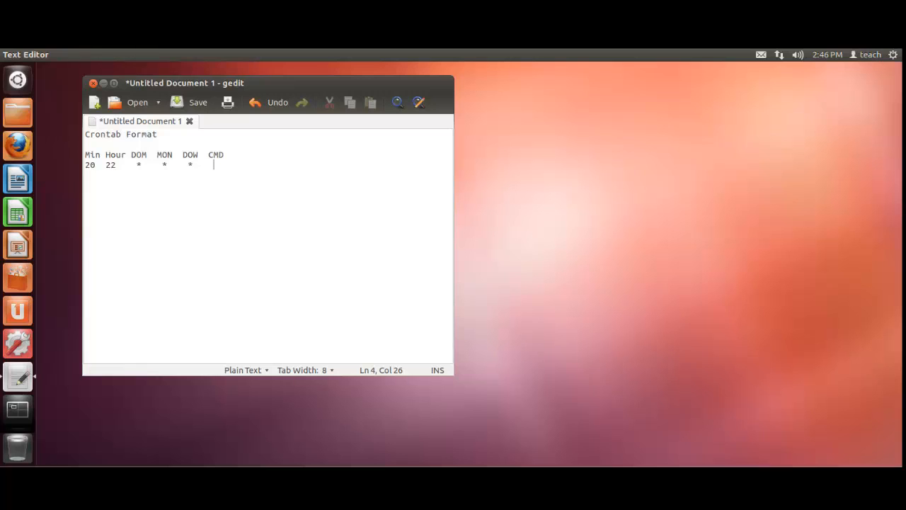
Type the command path /usr/local/sbin/scripts/backup.sh under CMD, fixing the 'scriupt' typo
{"action": "type", "text": "/"}
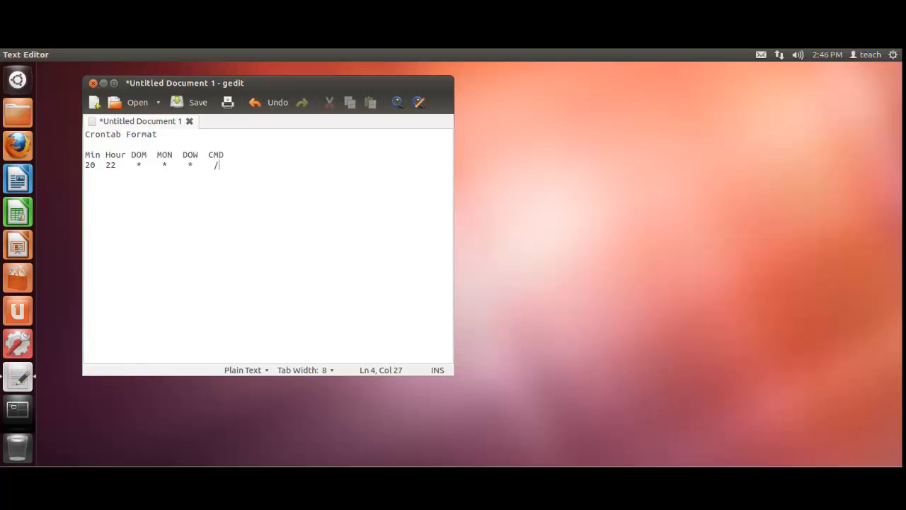
{"action": "type", "text": "usr"}
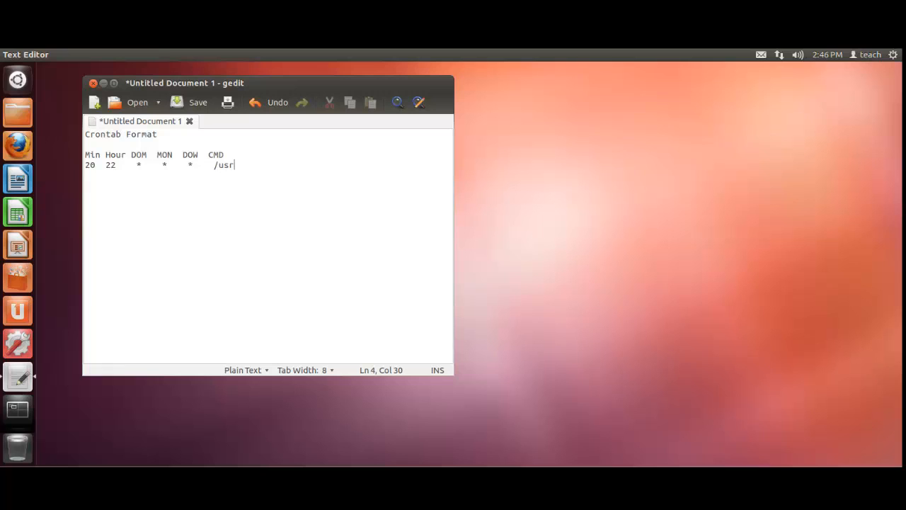
{"action": "type", "text": "/local"}
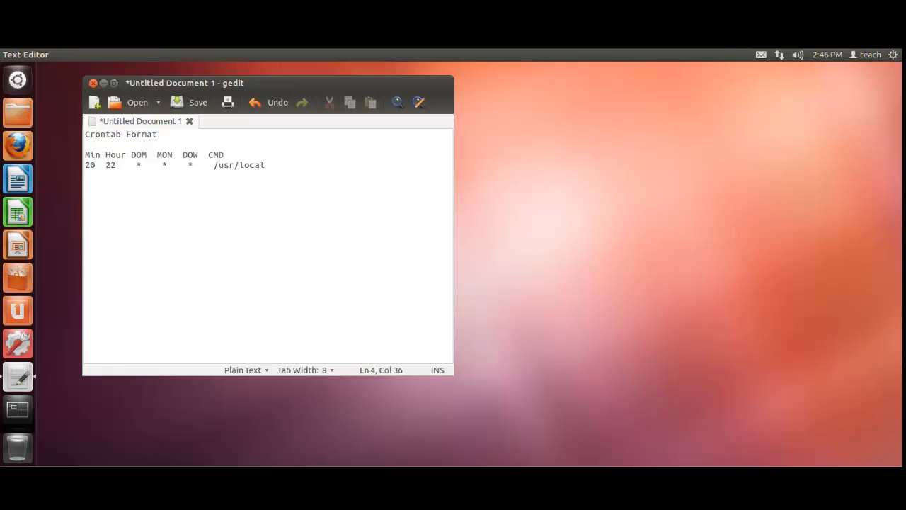
{"action": "type", "text": "/sbin"}
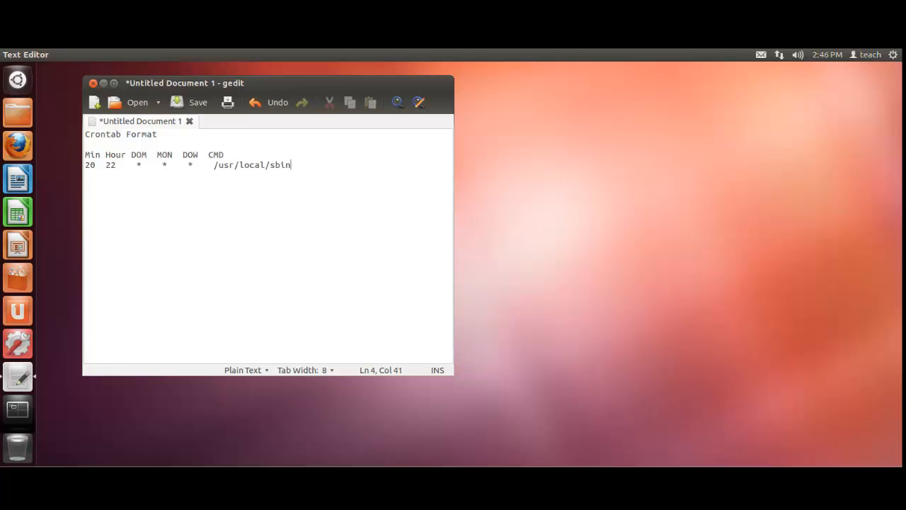
{"action": "type", "text": "/"}
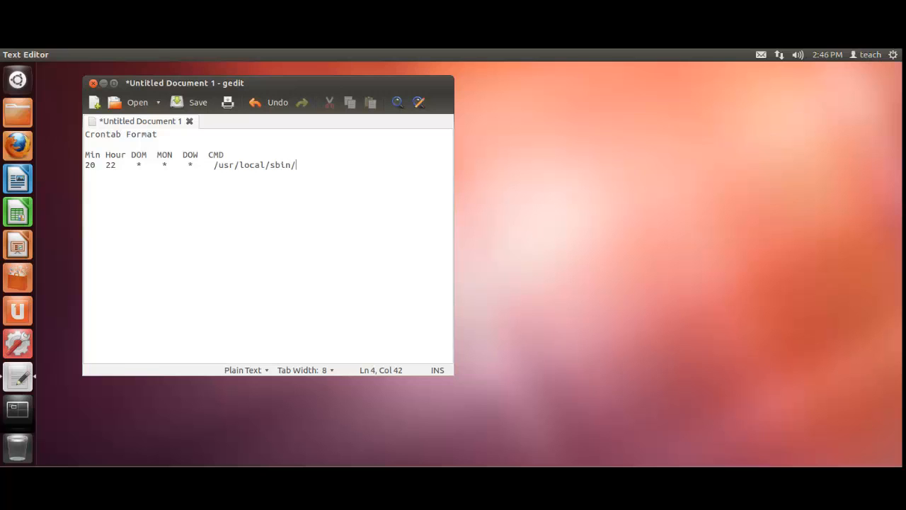
{"action": "type", "text": "scriupt"}
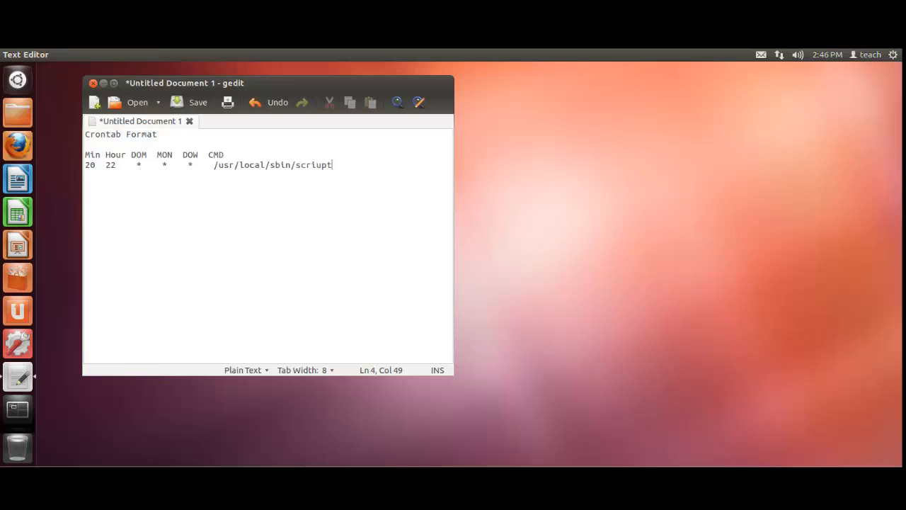
{"action": "key", "text": "BackSpace"}
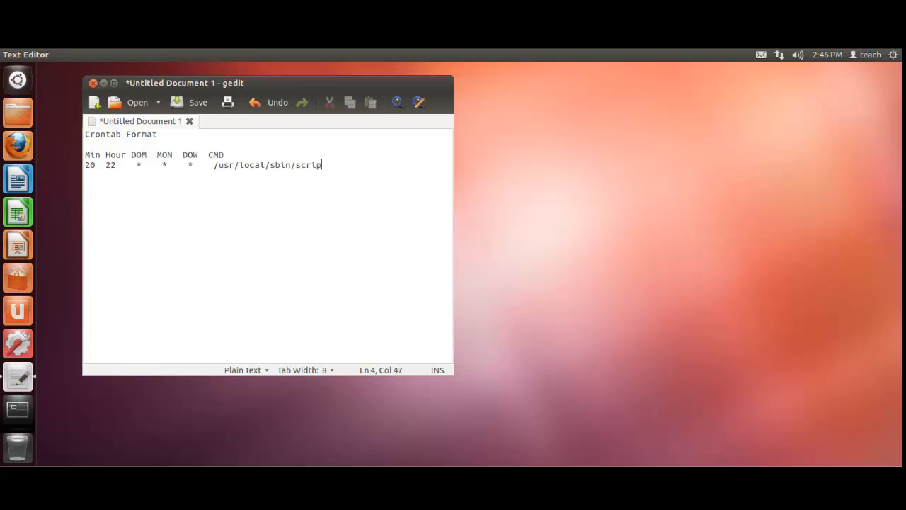
{"action": "type", "text": "ts"}
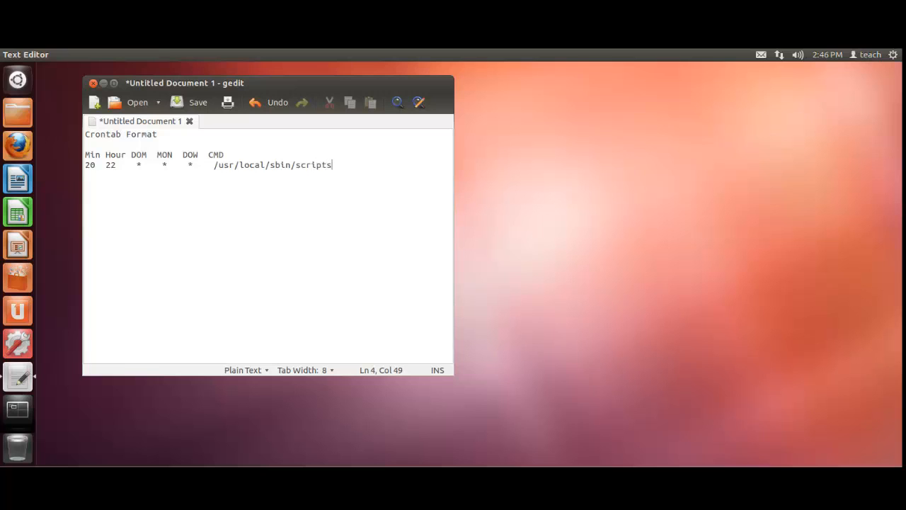
{"action": "type", "text": "/"}
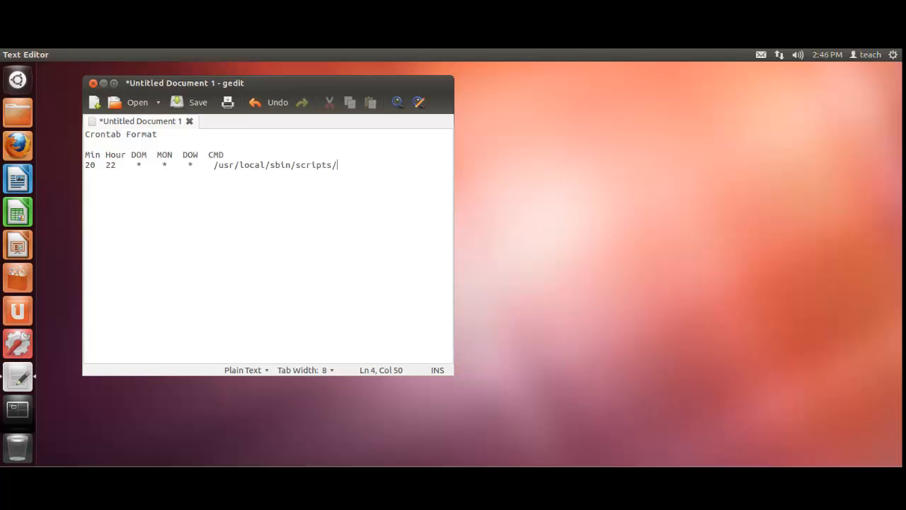
{"action": "type", "text": "back"}
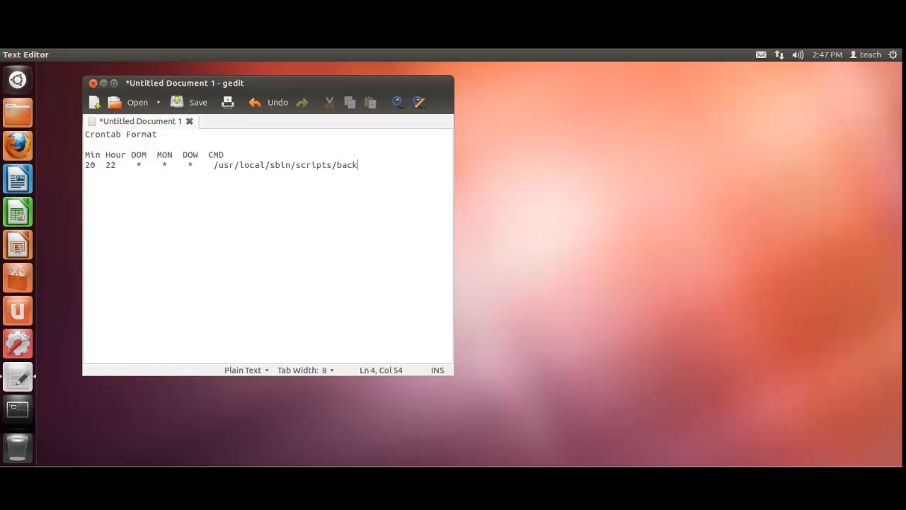
{"action": "type", "text": "up."}
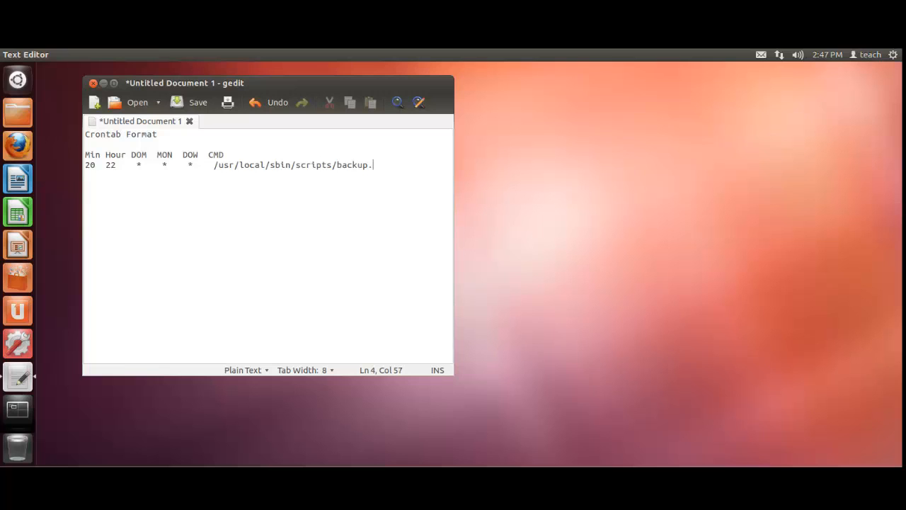
{"action": "type", "text": "sh"}
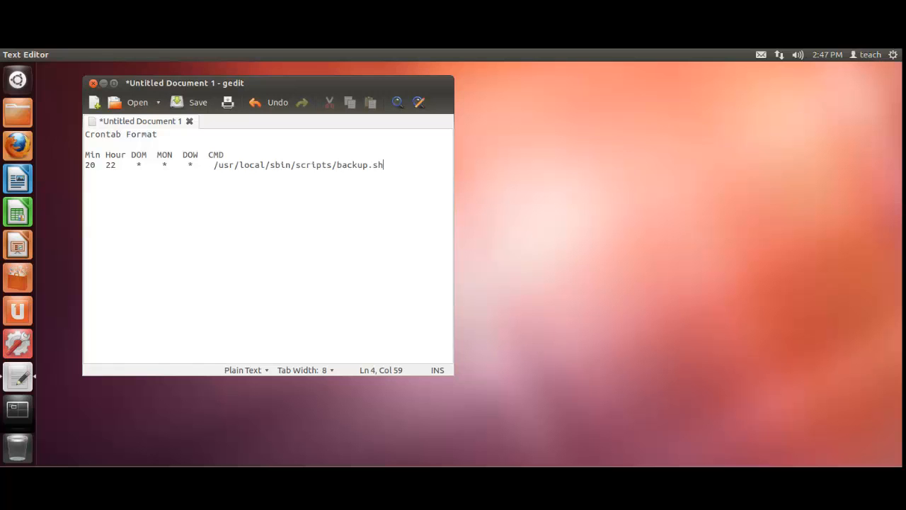
Move the gedit notes to the upper right and launch Terminal from Dash recent apps
{"action": "left_click_drag", "start_coordinate": [184, 83], "coordinate": [658, 94]}
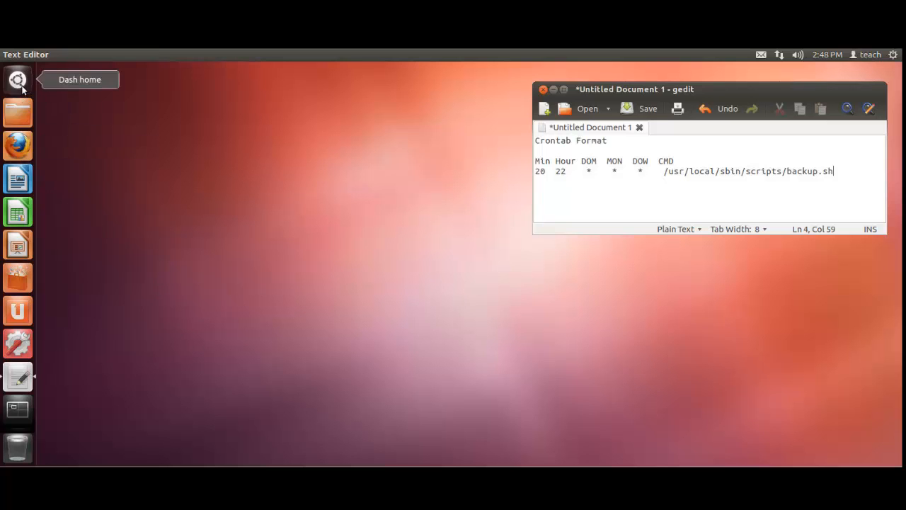
{"action": "left_click", "coordinate": [17, 80]}
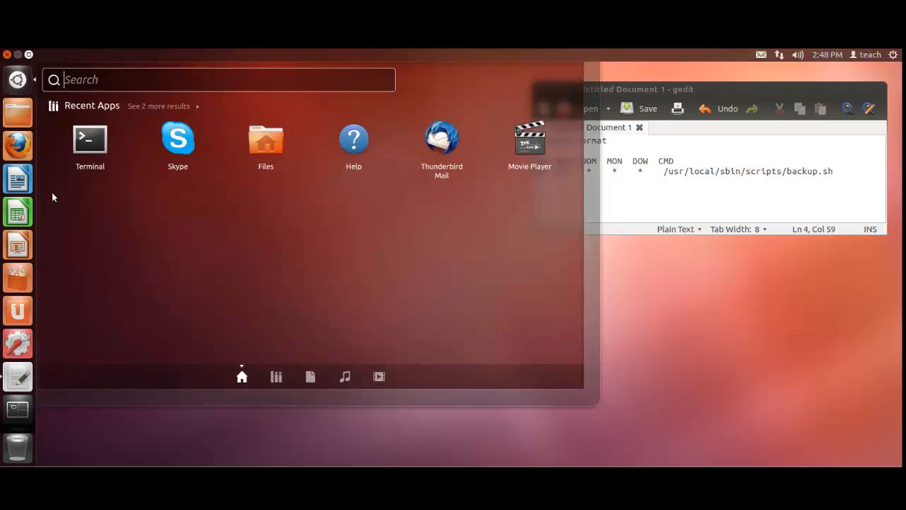
{"action": "left_click", "coordinate": [90, 138]}
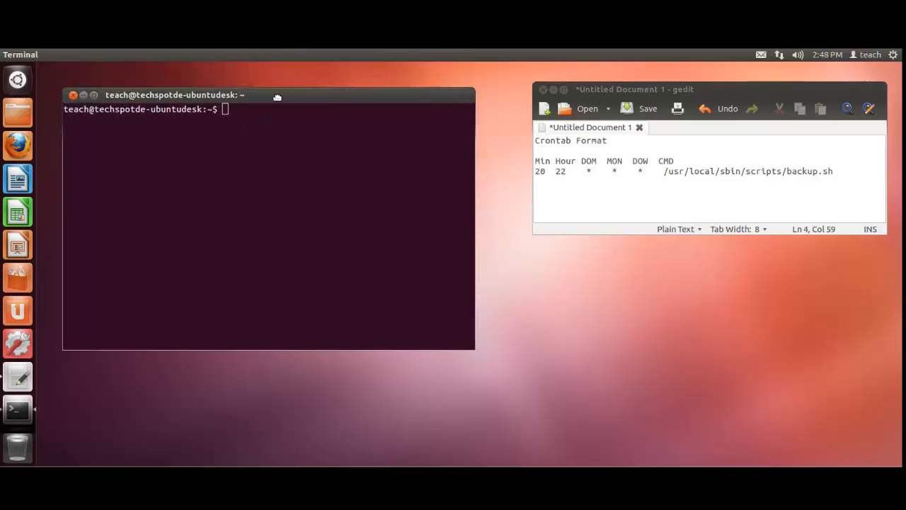
Run sudo crontab -e and submit the sudo password to reach the editor-selection prompt
{"action": "left_click_drag", "start_coordinate": [276, 94], "coordinate": [280, 100]}
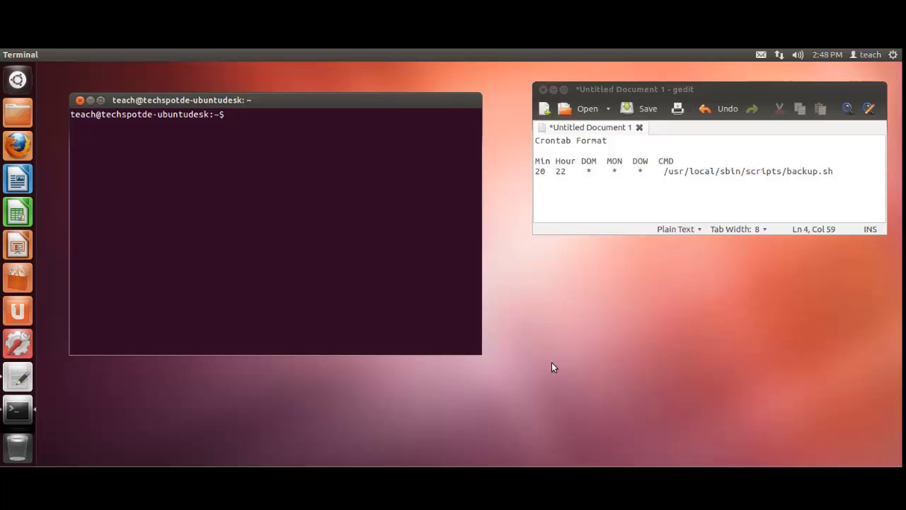
{"action": "type", "text": "sudo c"}
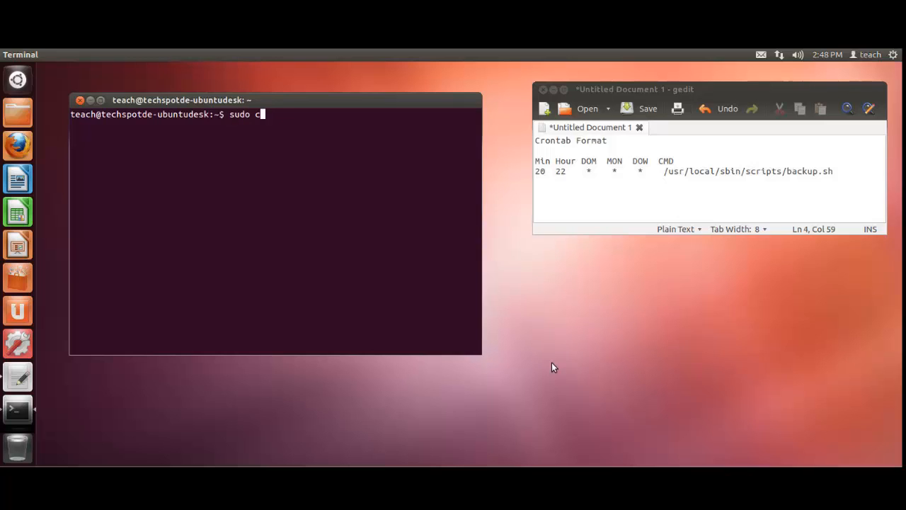
{"action": "type", "text": "rontab -e"}
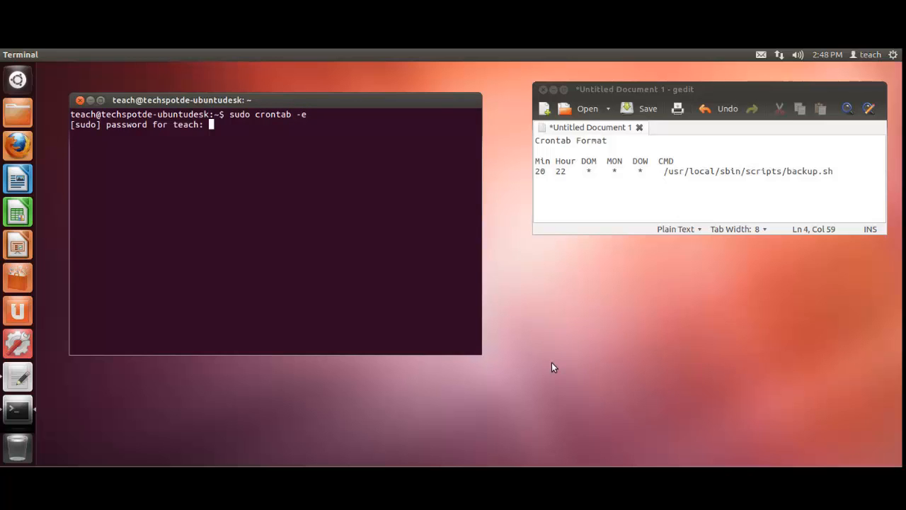
{"action": "key", "text": "Return"}
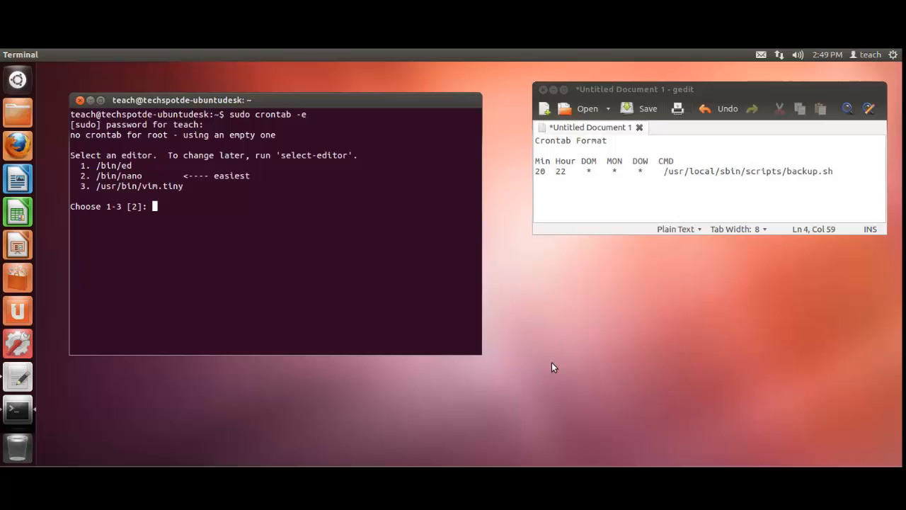
Choose nano (option 2) and scroll to the '# m h dom mon dow command' line
{"action": "type", "text": "2"}
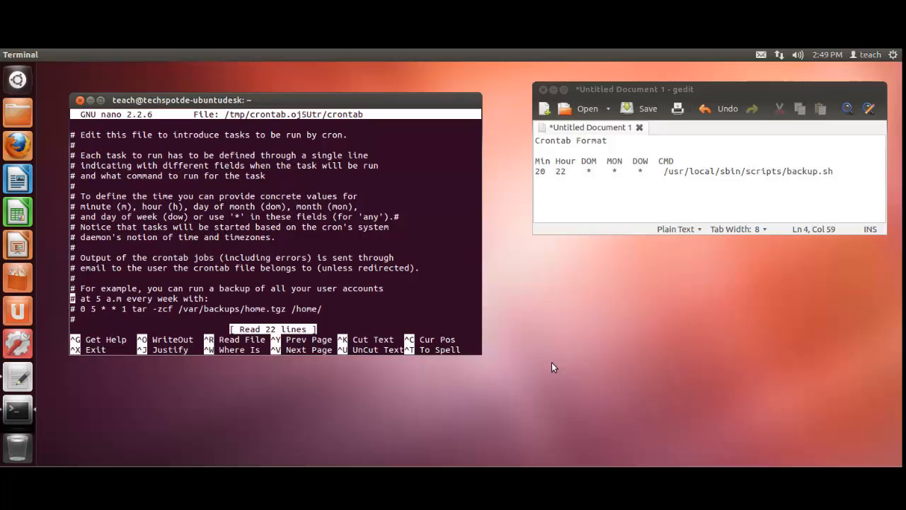
{"action": "scroll", "scroll_direction": "down", "scroll_amount": 3}
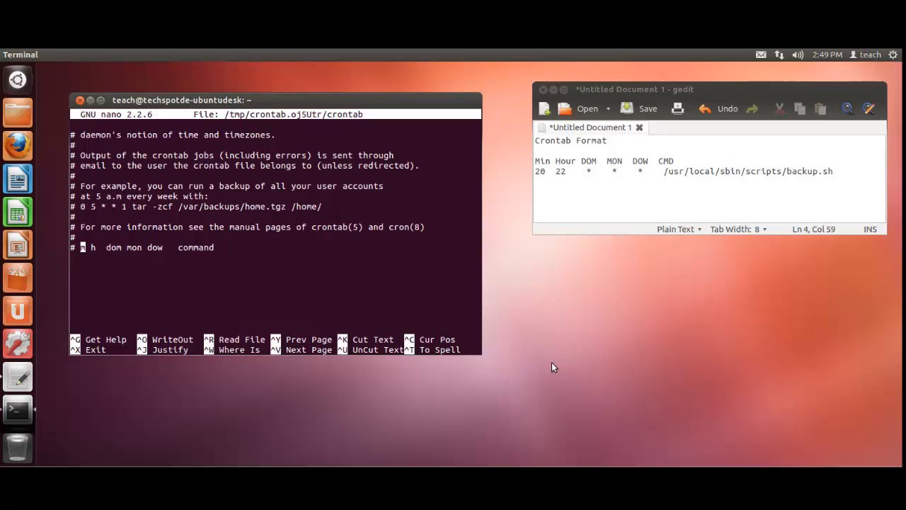
{"action": "type", "text": "m"}
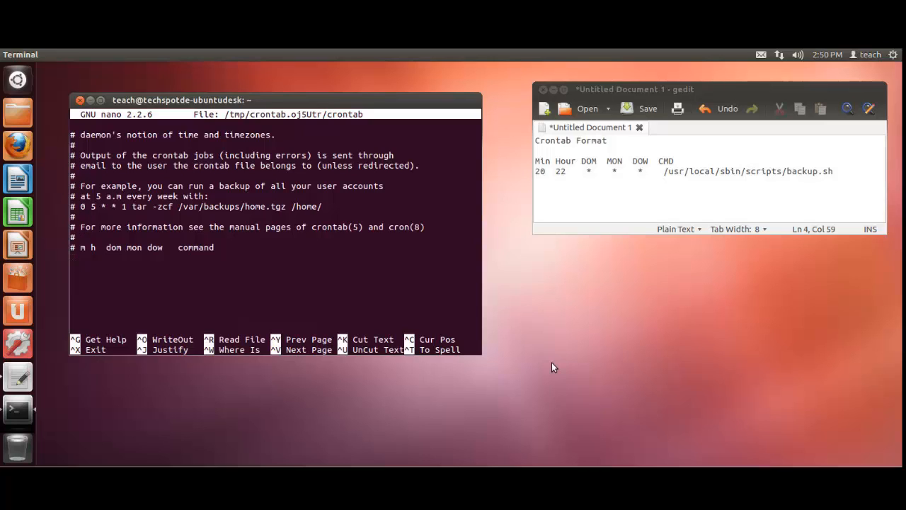
{"action": "mouse_move", "coordinate": [585, 179]}
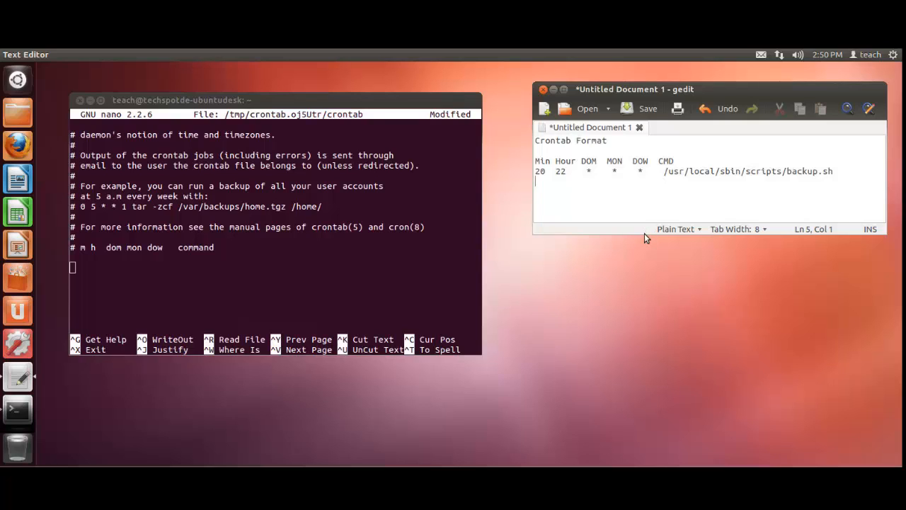
{"action": "mouse_move", "coordinate": [627, 240]}
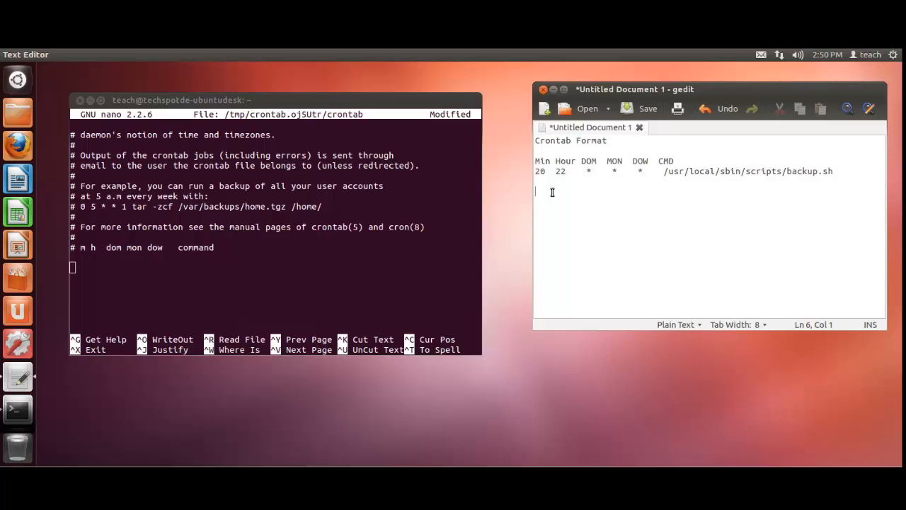
Type range notes MIN 0 to 59, HOUR 0 to 23, DOM 1 to 31, MON 1 to 12
{"action": "type", "text": "MIN"}
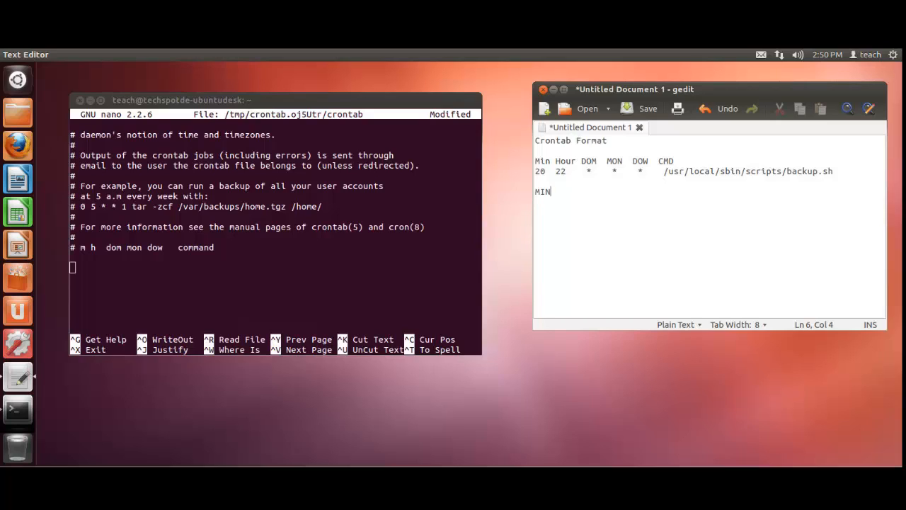
{"action": "type", "text": "0 to 59"}
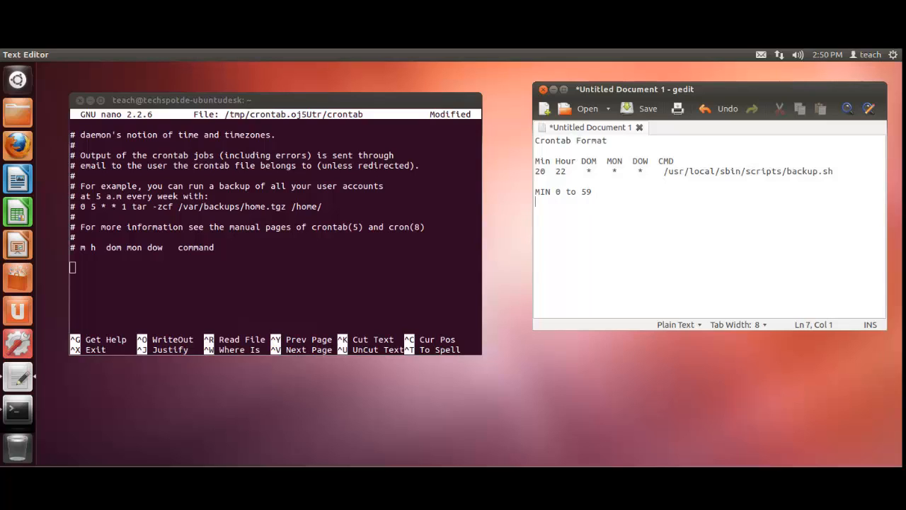
{"action": "type", "text": "HOUR 0 2"}
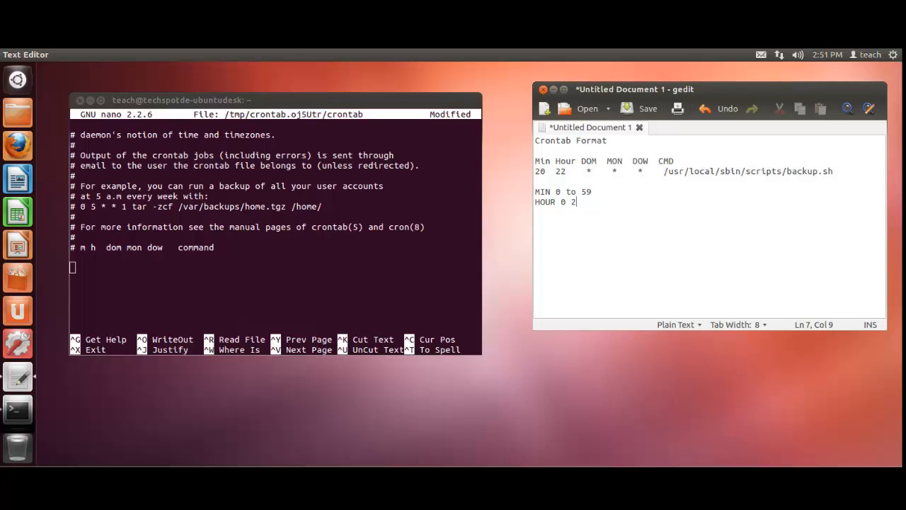
{"action": "type", "text": "3"}
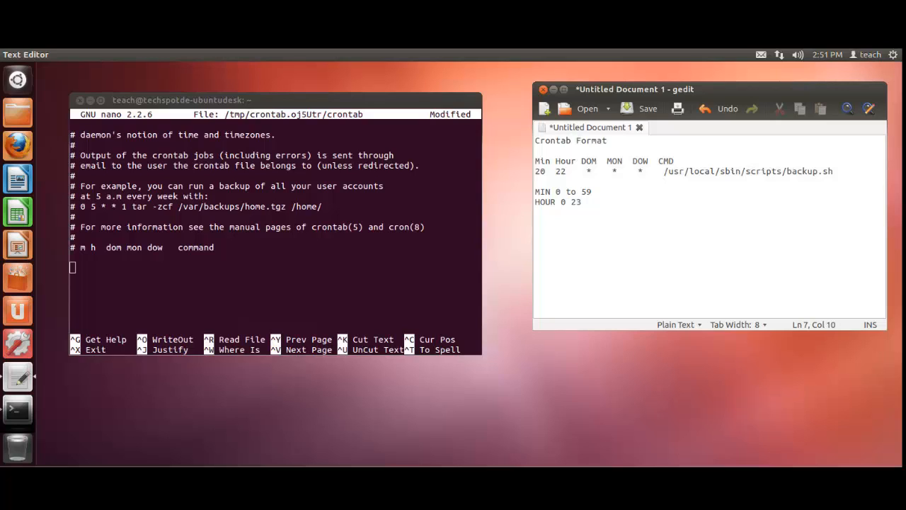
{"action": "key", "text": "Return"}
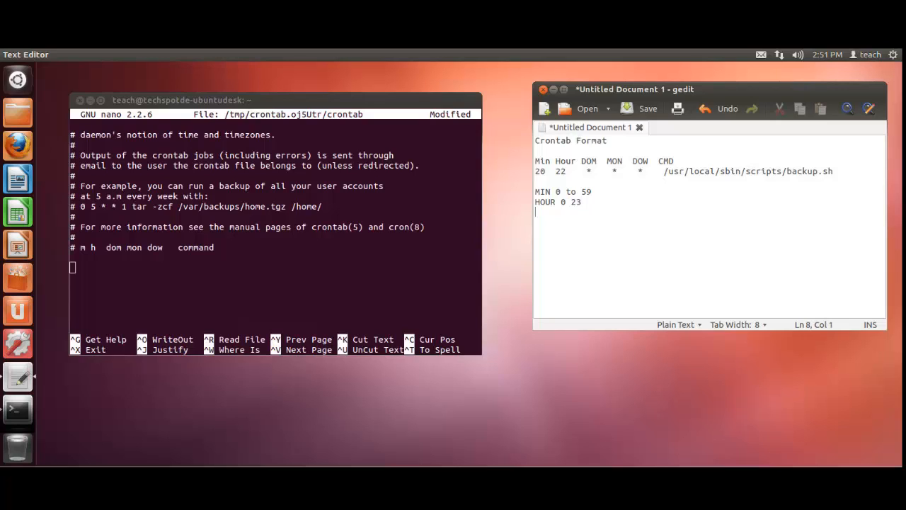
{"action": "type", "text": "DOM"}
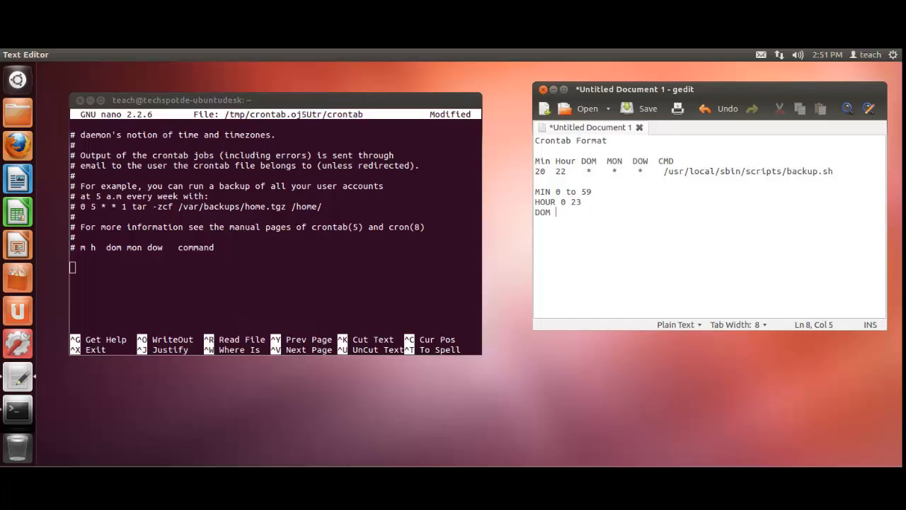
{"action": "type", "text": "1 -31"}
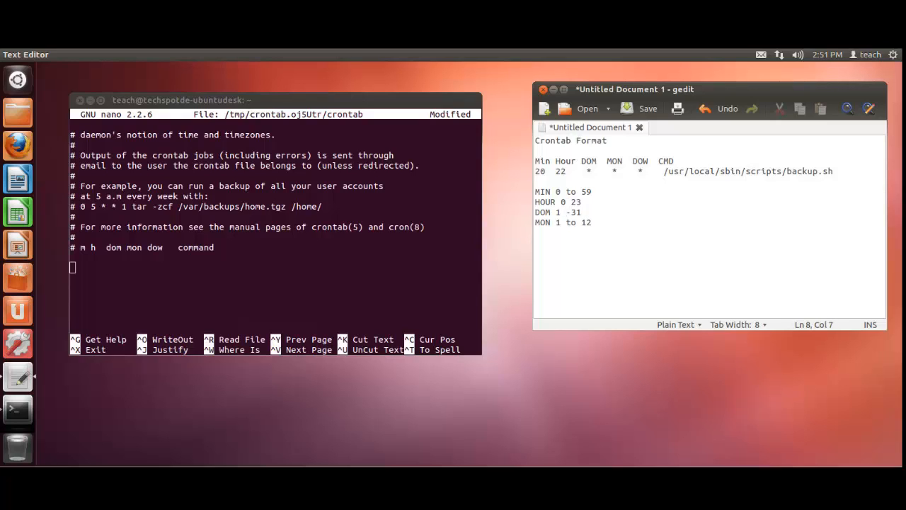
{"action": "left_click", "coordinate": [574, 201]}
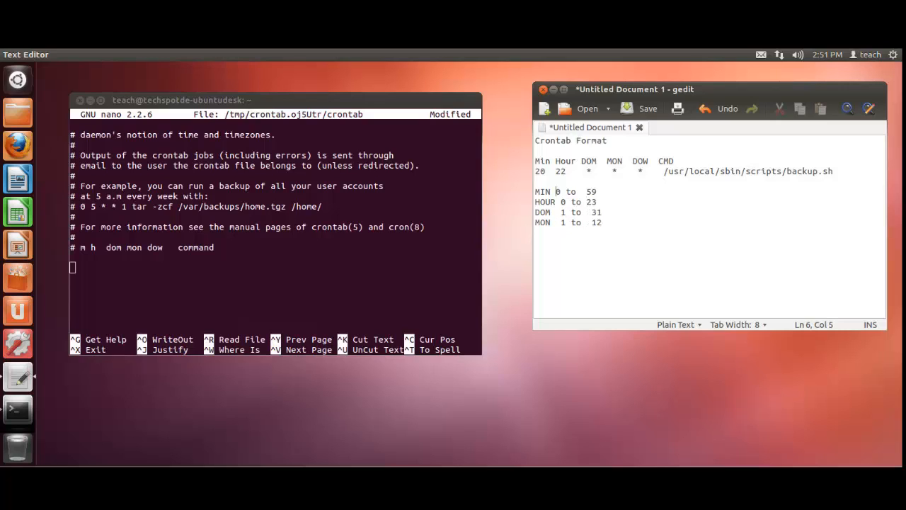
Append a 'DOW 0 to 6' line to the notes and start a CMD line below
{"action": "left_click", "coordinate": [577, 202]}
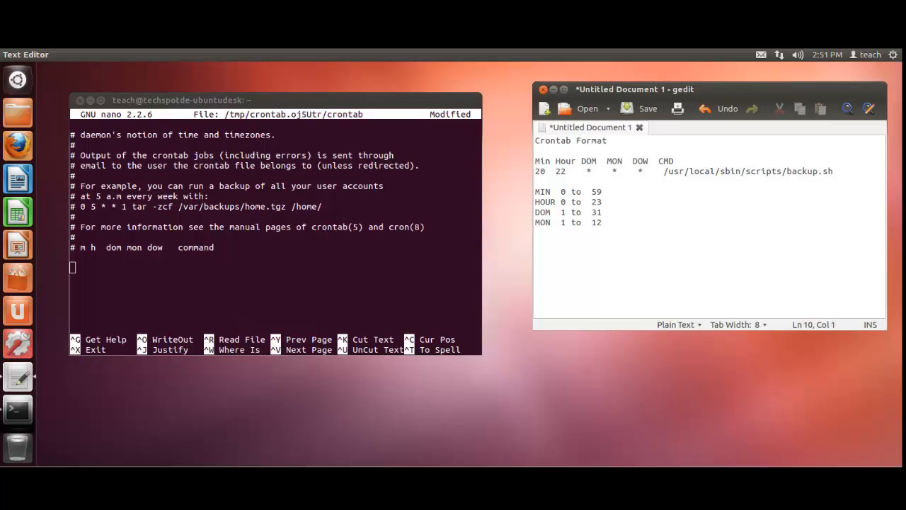
{"action": "type", "text": "DOW"}
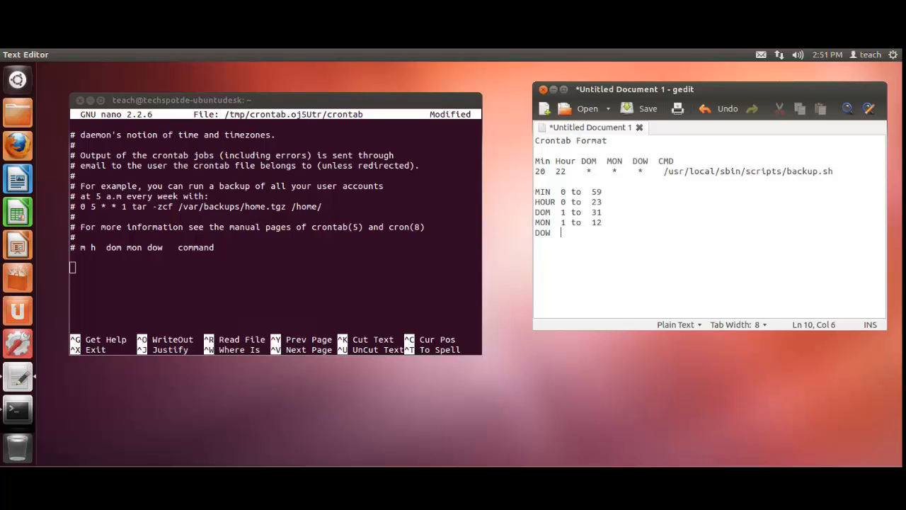
{"action": "type", "text": "0 to  6"}
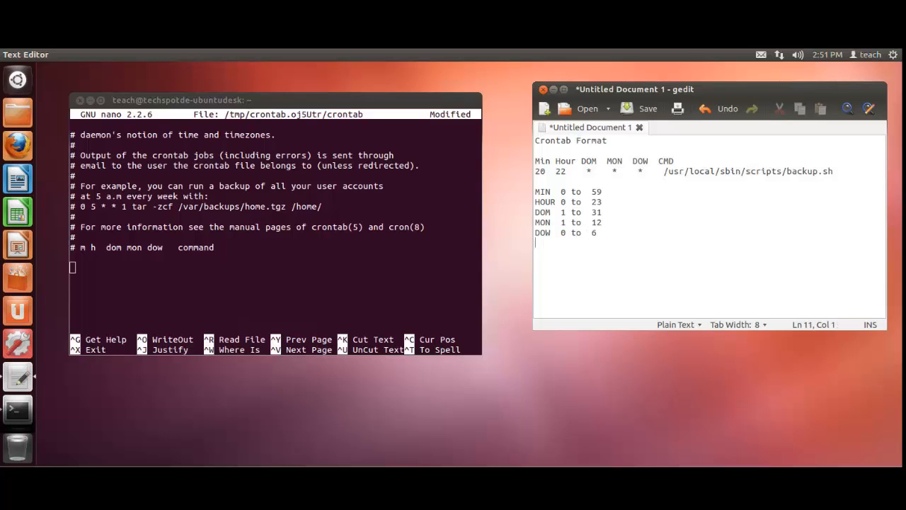
{"action": "type", "text": "CM"}
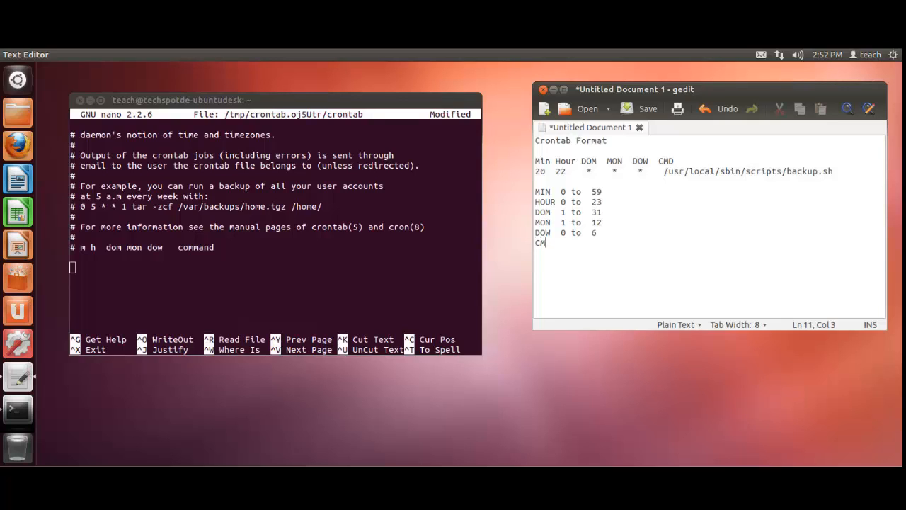
{"action": "type", "text": "D"}
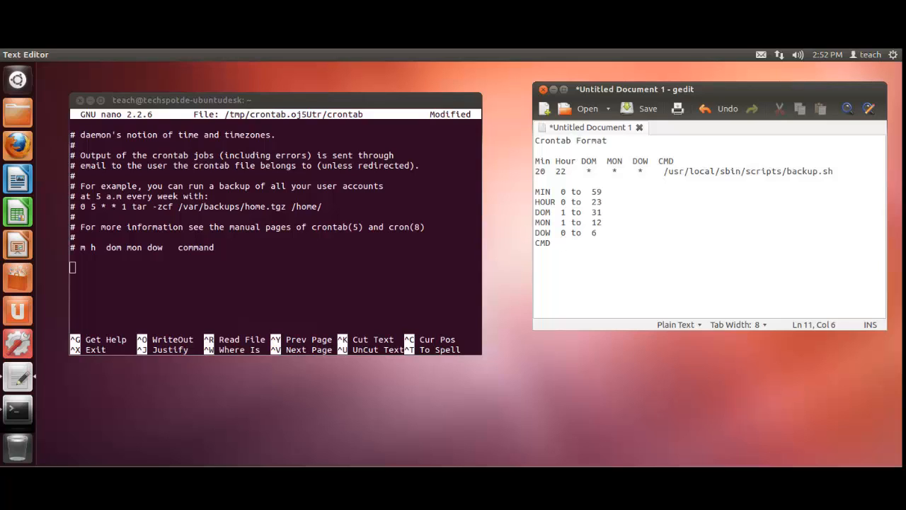
Write the example path /etc/file after the CMD label
{"action": "left_click", "coordinate": [559, 242]}
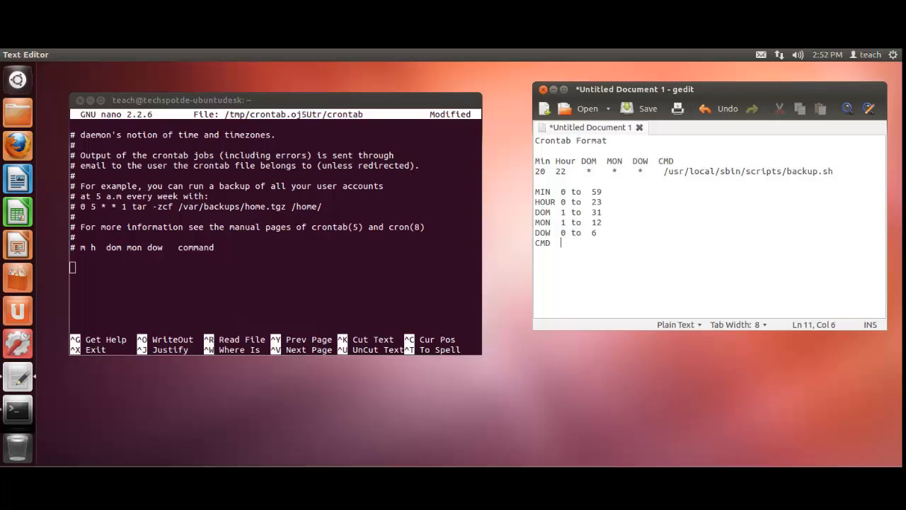
{"action": "type", "text": "/etc"}
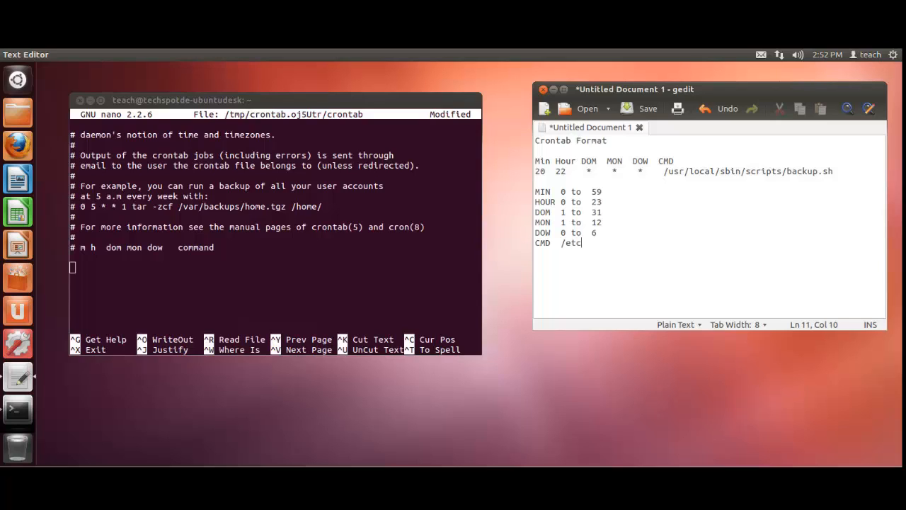
{"action": "type", "text": "file"}
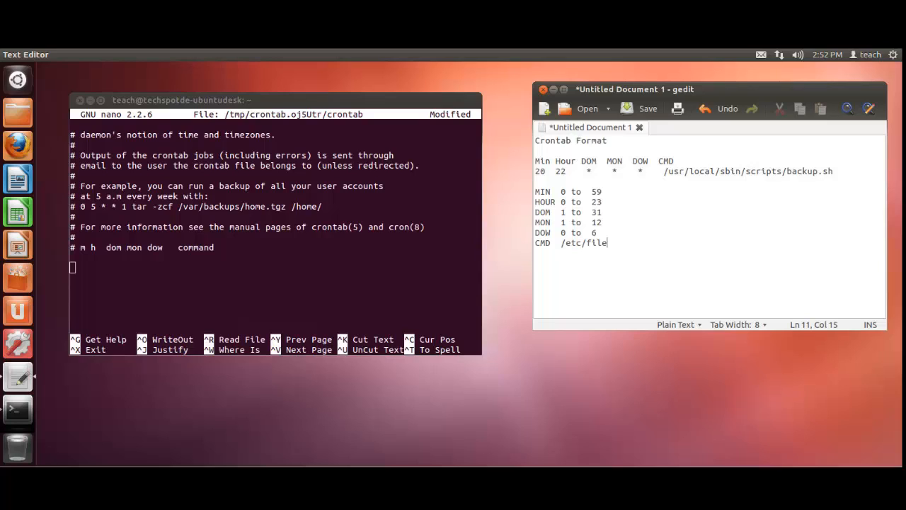
{"action": "mouse_move", "coordinate": [688, 211]}
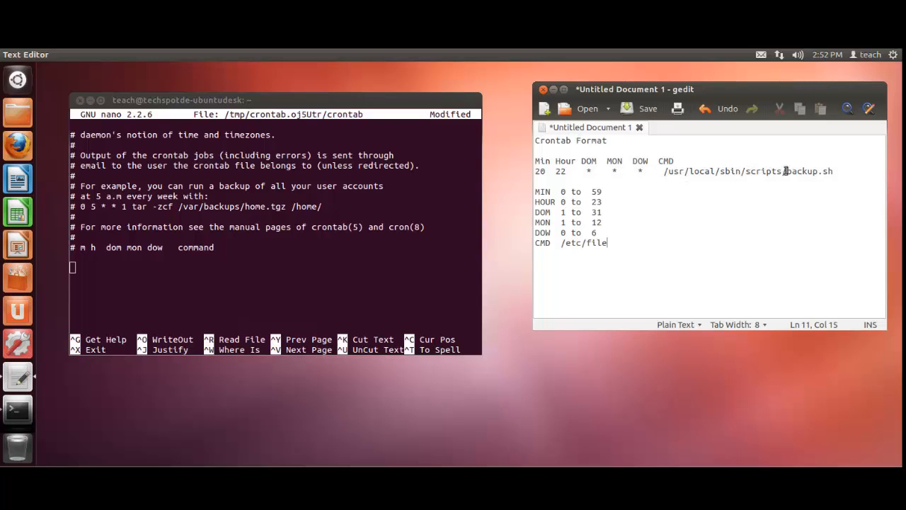
{"action": "mouse_move", "coordinate": [762, 208]}
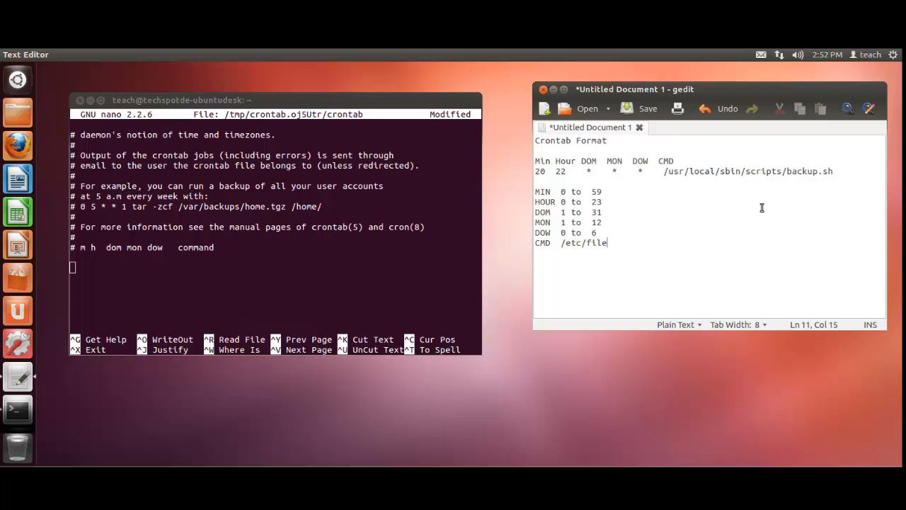
{"action": "mouse_move", "coordinate": [754, 171]}
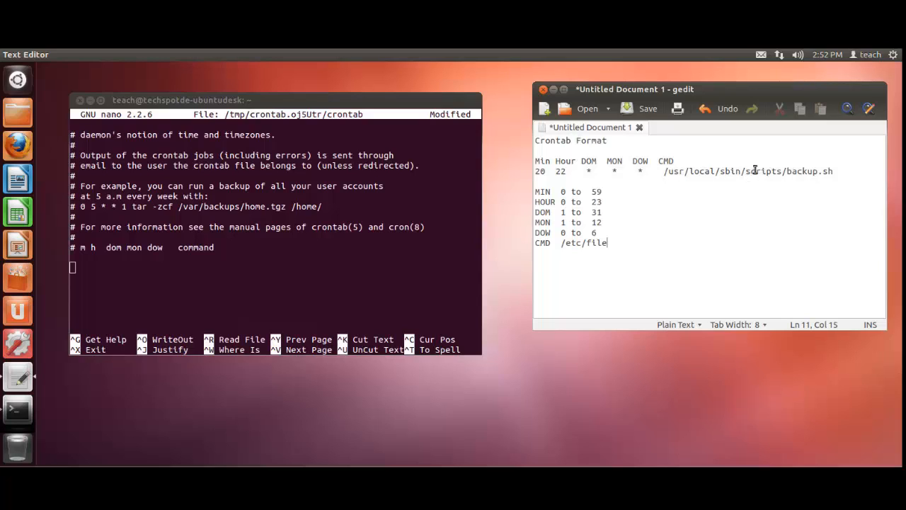
{"action": "mouse_move", "coordinate": [682, 288]}
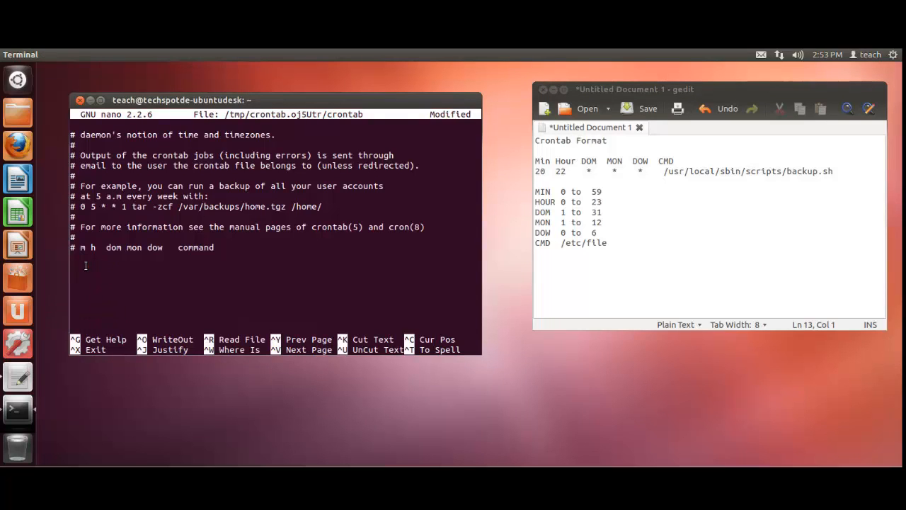
Type the job line '30 08 10 06 * /home/teach/mysql_backup.sh' into root's crontab
{"action": "type", "text": "30"}
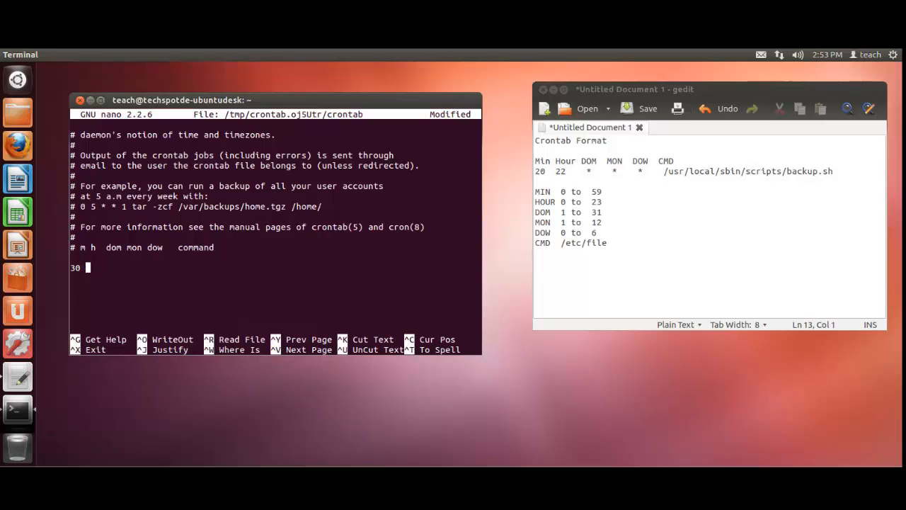
{"action": "type", "text": "08"}
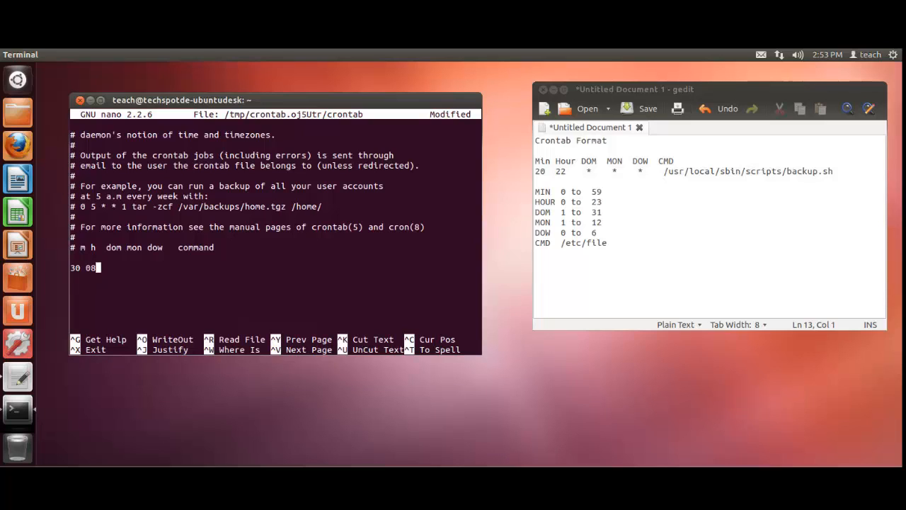
{"action": "type", "text": "10 06"}
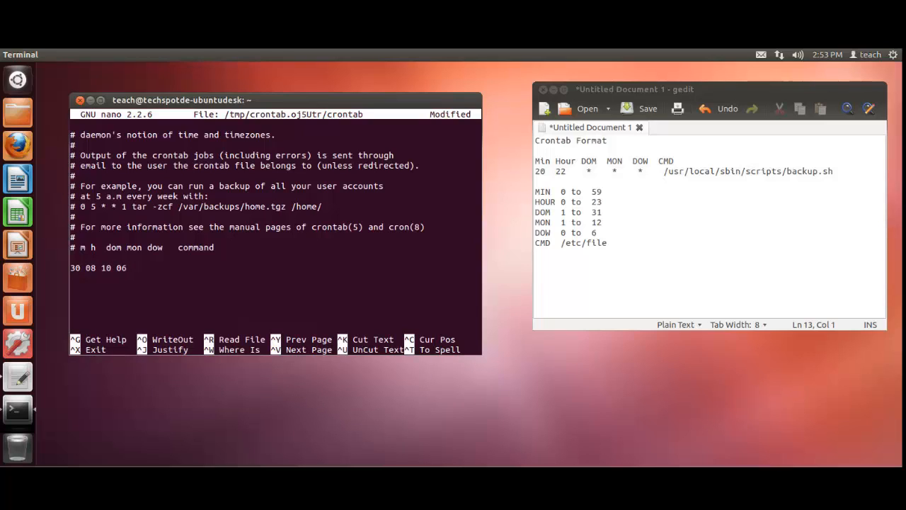
{"action": "type", "text": "*"}
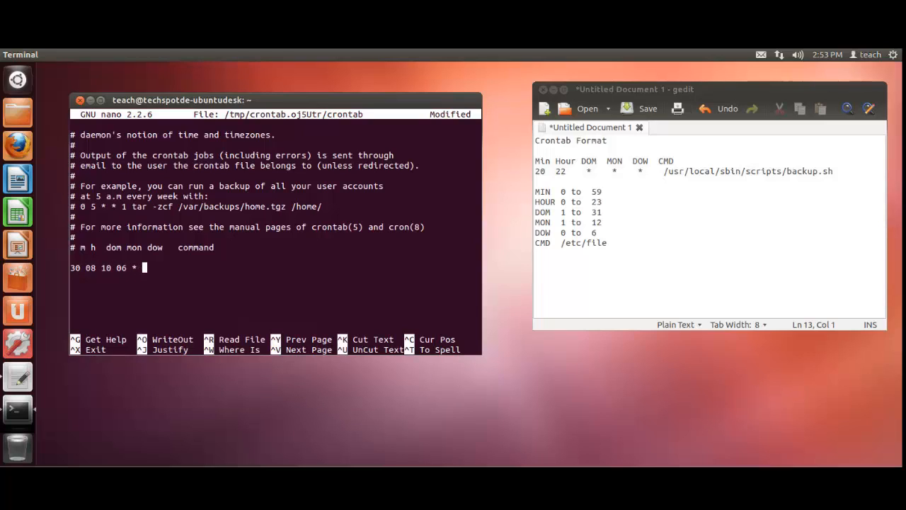
{"action": "type", "text": "/home"}
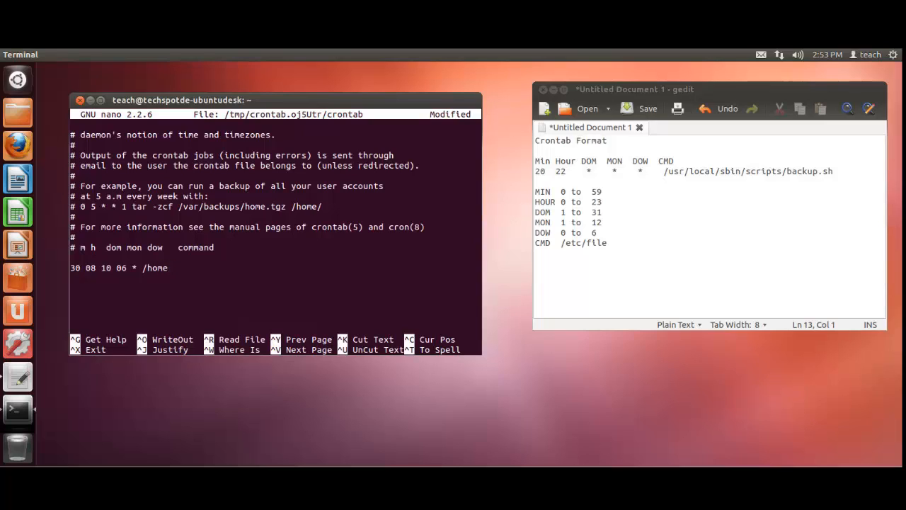
{"action": "type", "text": "teach/"}
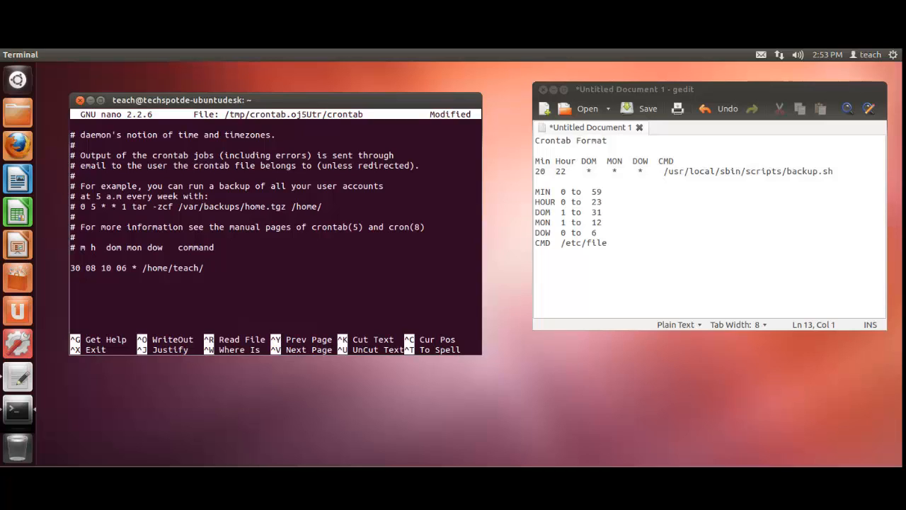
{"action": "type", "text": "mysql"}
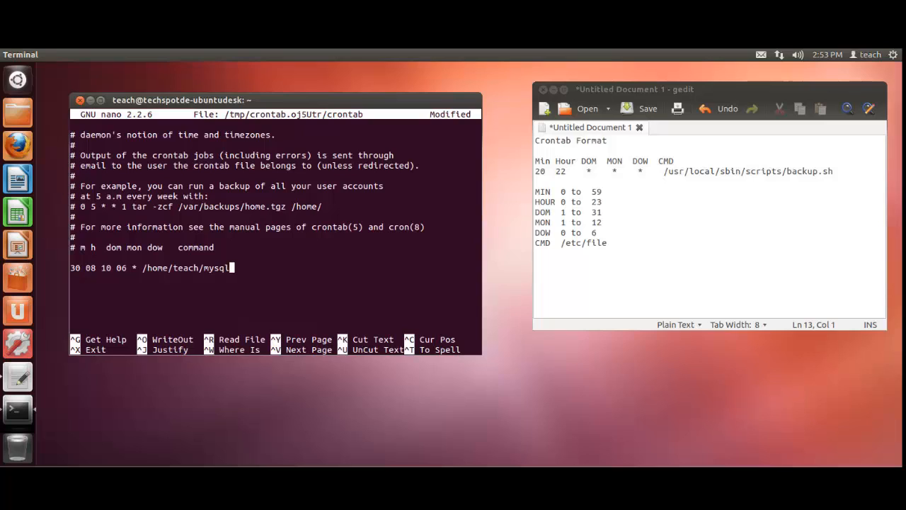
{"action": "type", "text": "_bac"}
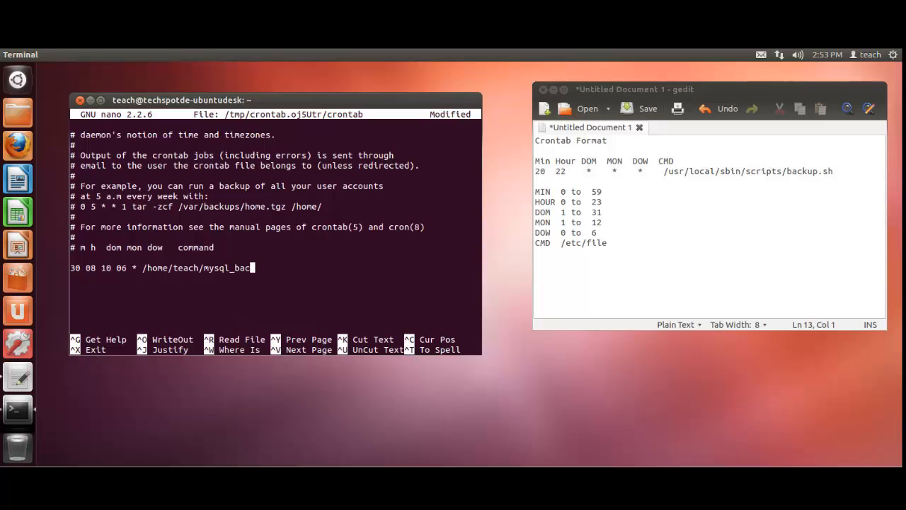
{"action": "type", "text": "kup."}
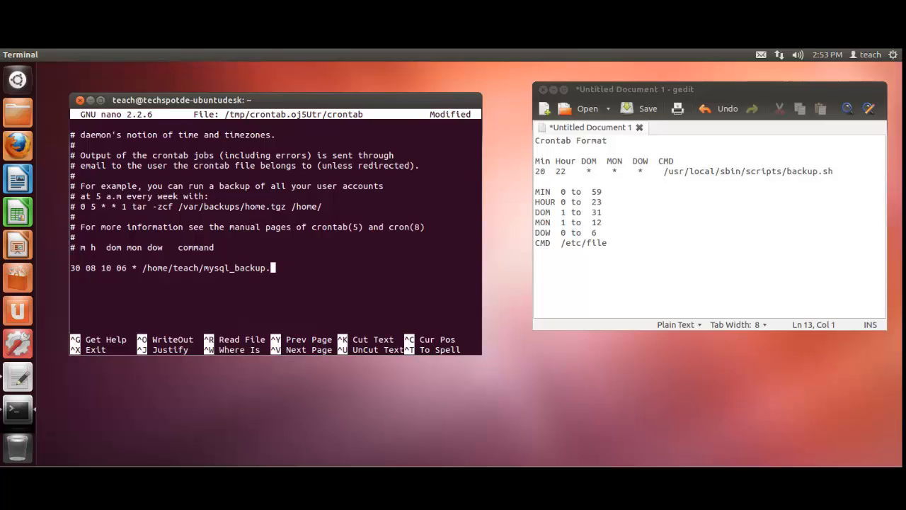
{"action": "type", "text": "sh"}
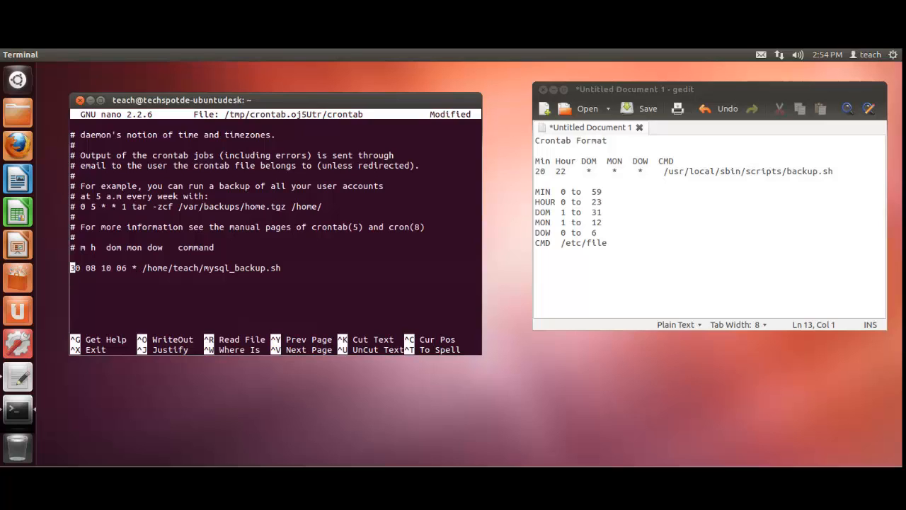
Type the second crontab job line '00 12,18 * * * /home/teach/emtpy_tmp.sh'
{"action": "type", "text": "0"}
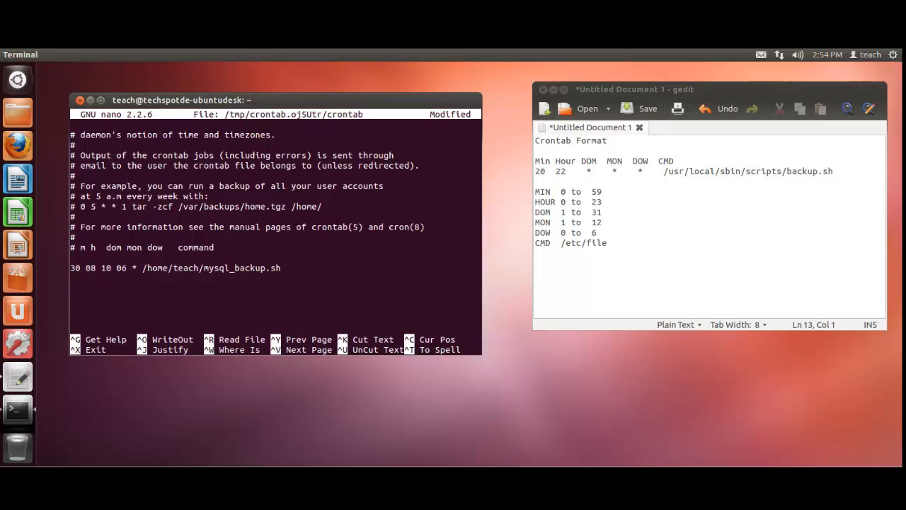
{"action": "mouse_move", "coordinate": [17, 245]}
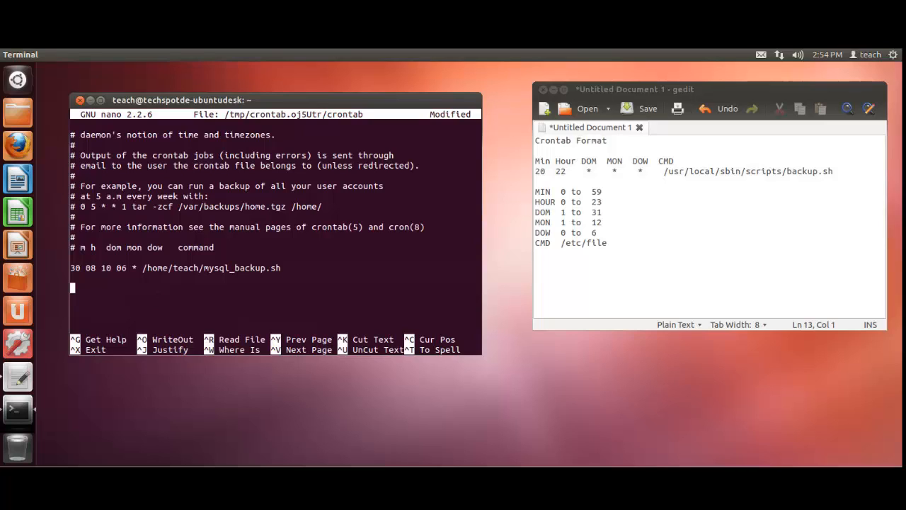
{"action": "type", "text": "00"}
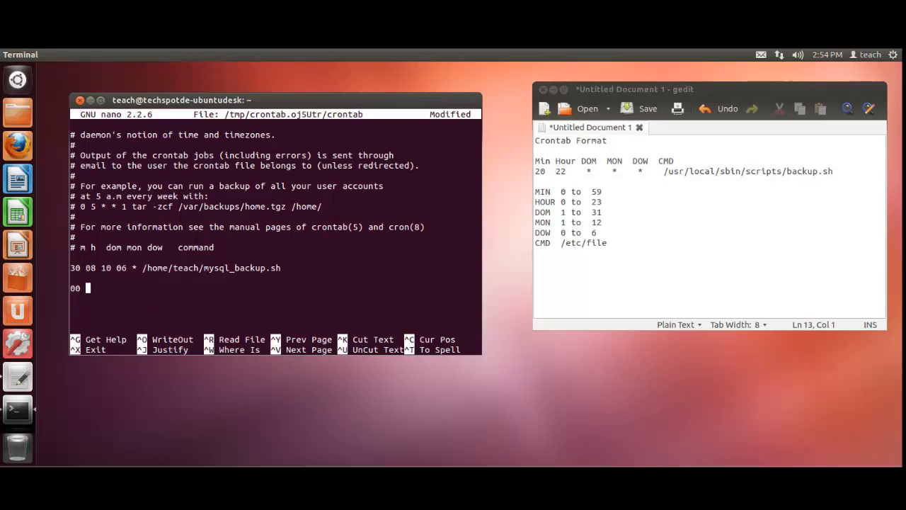
{"action": "type", "text": "12"}
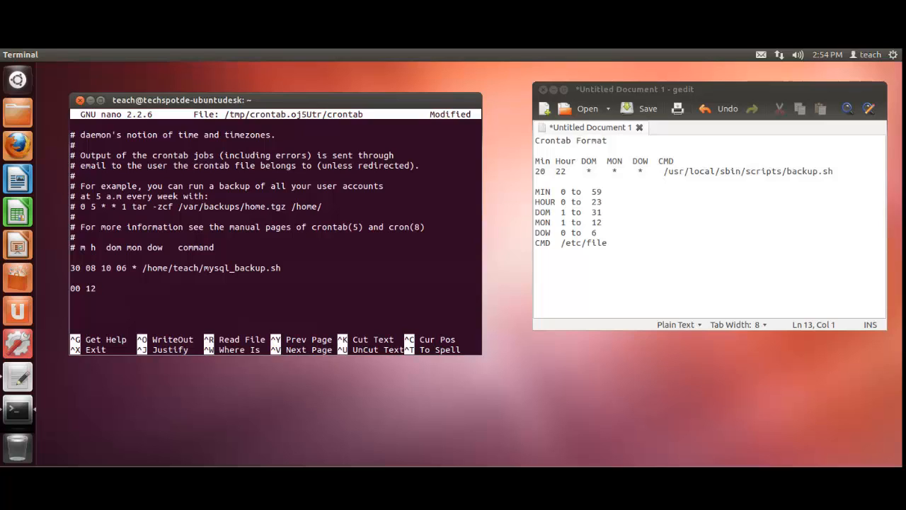
{"action": "type", "text": ","}
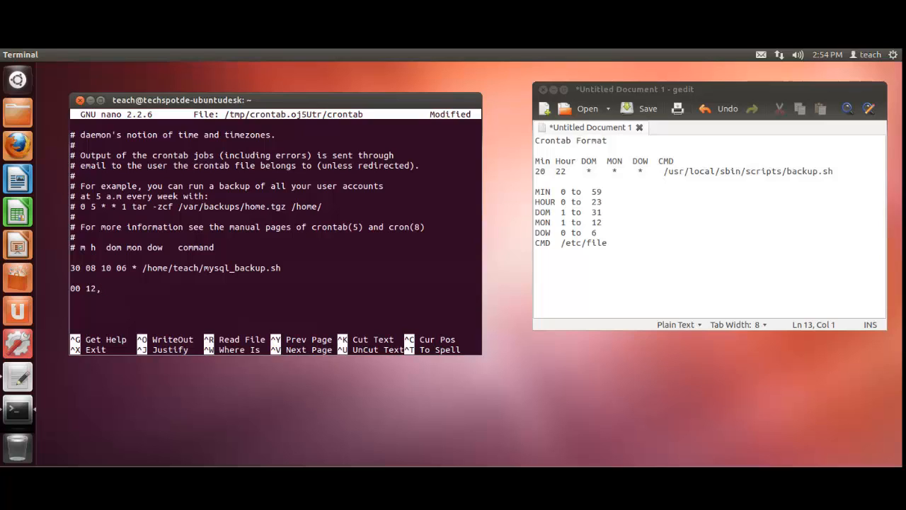
{"action": "type", "text": "18"}
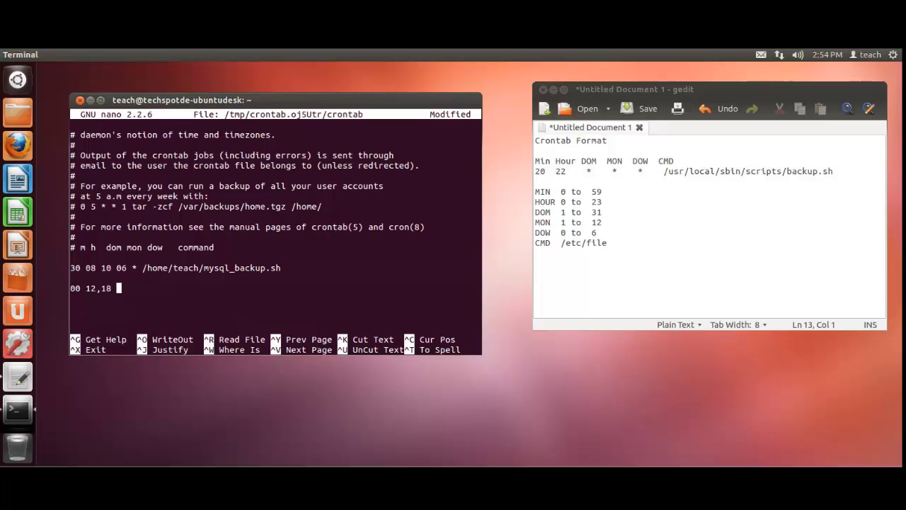
{"action": "type", "text": "* * * /home/teach/"}
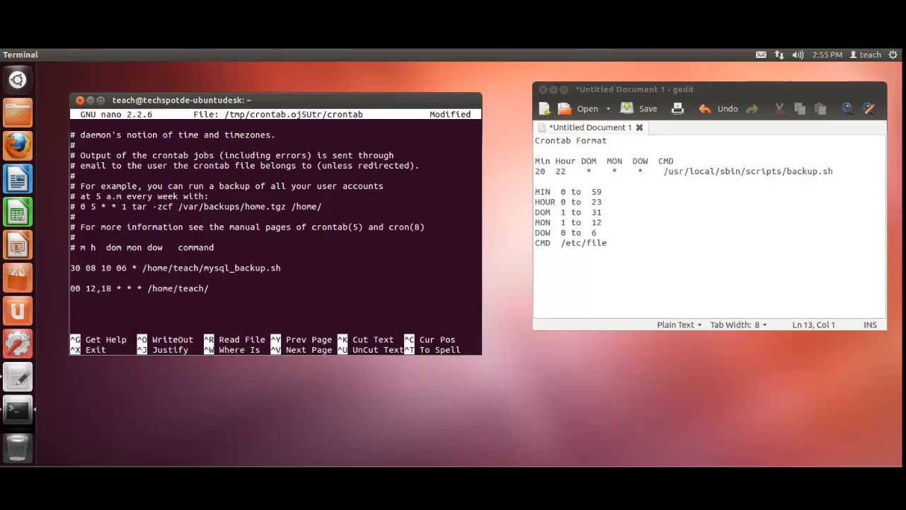
{"action": "type", "text": "emtpy"}
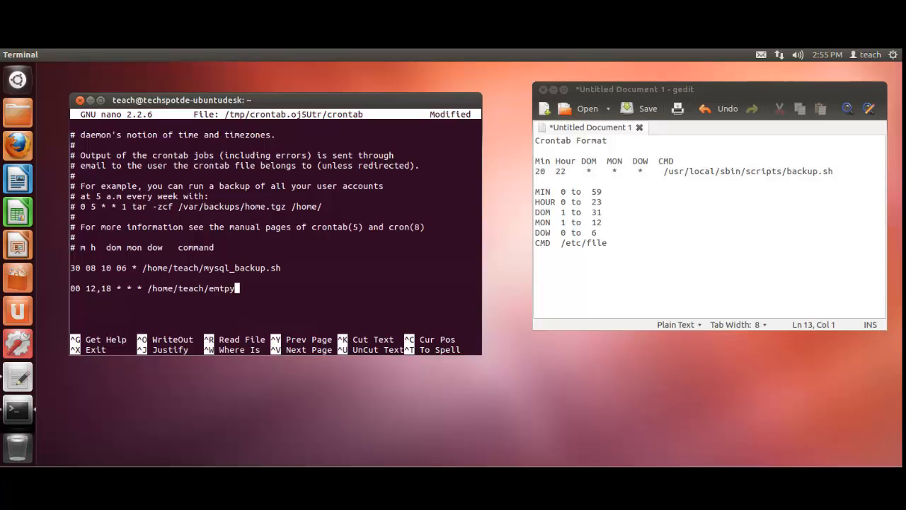
{"action": "type", "text": "_tmp"}
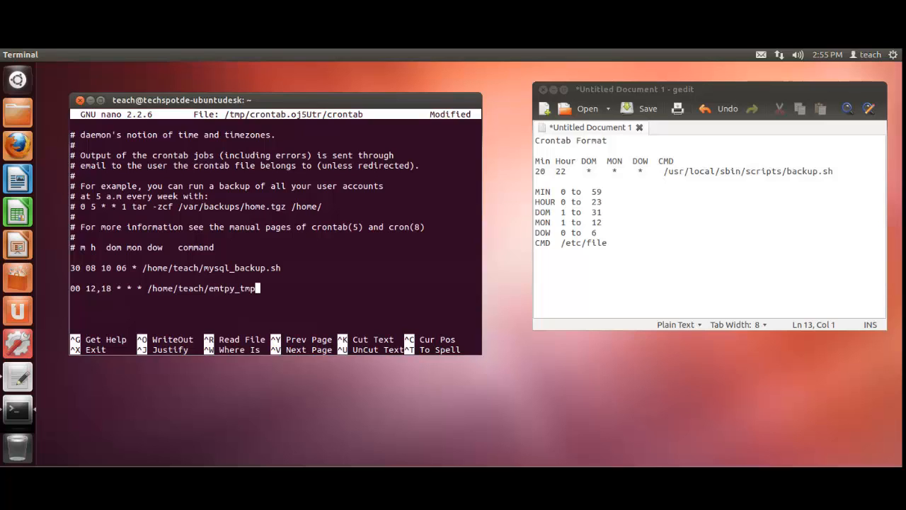
{"action": "type", "text": "."}
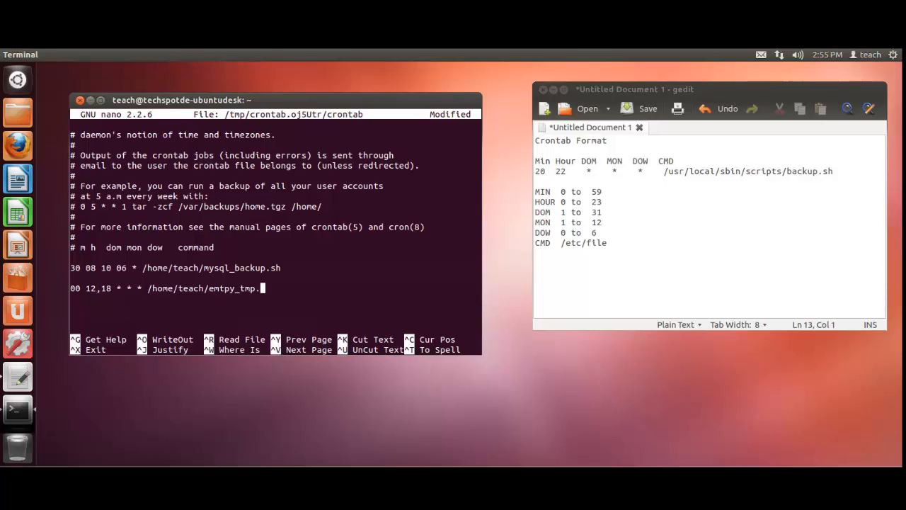
{"action": "type", "text": "sh"}
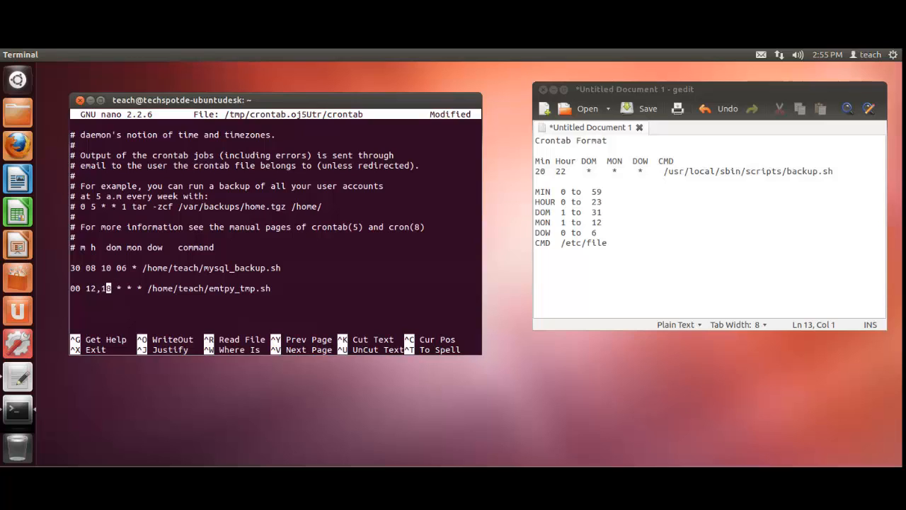
Finish the 12,18 emtpy_tmp.sh job line and begin an empty line below it
{"action": "type", "text": "8"}
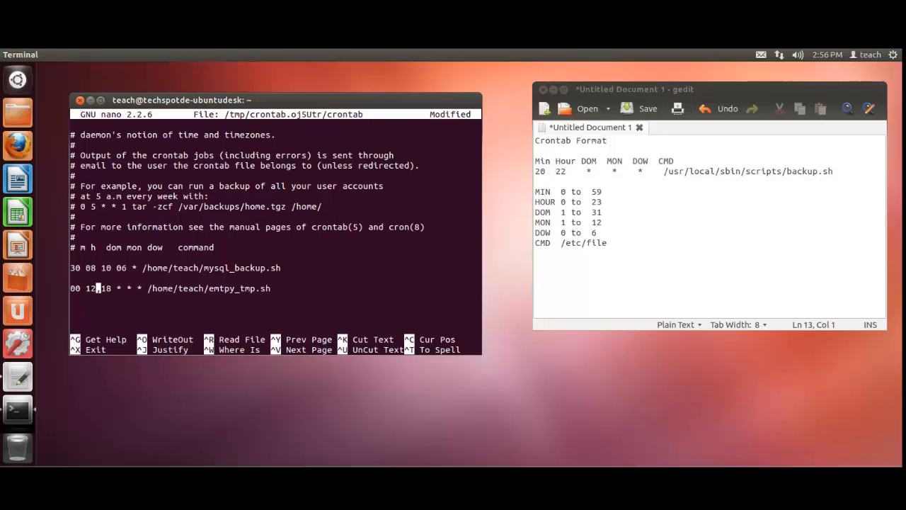
{"action": "mouse_move", "coordinate": [17, 178]}
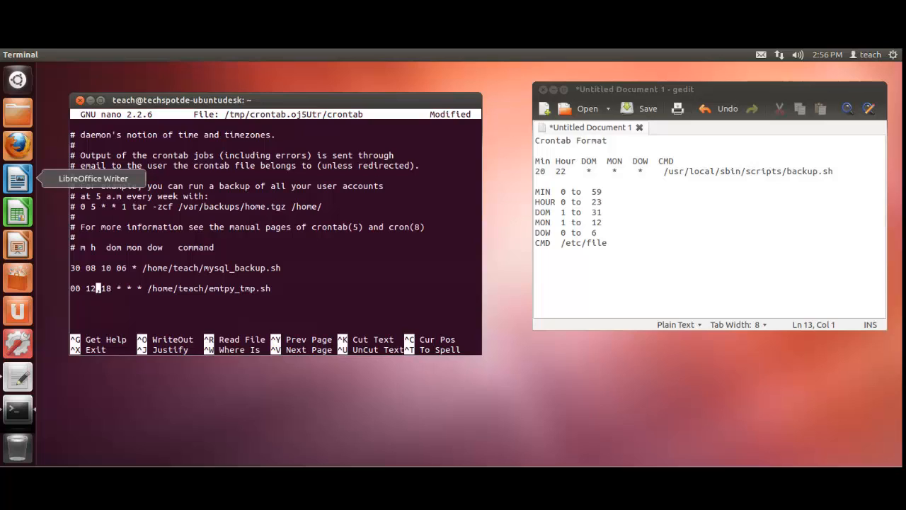
{"action": "mouse_move", "coordinate": [328, 279]}
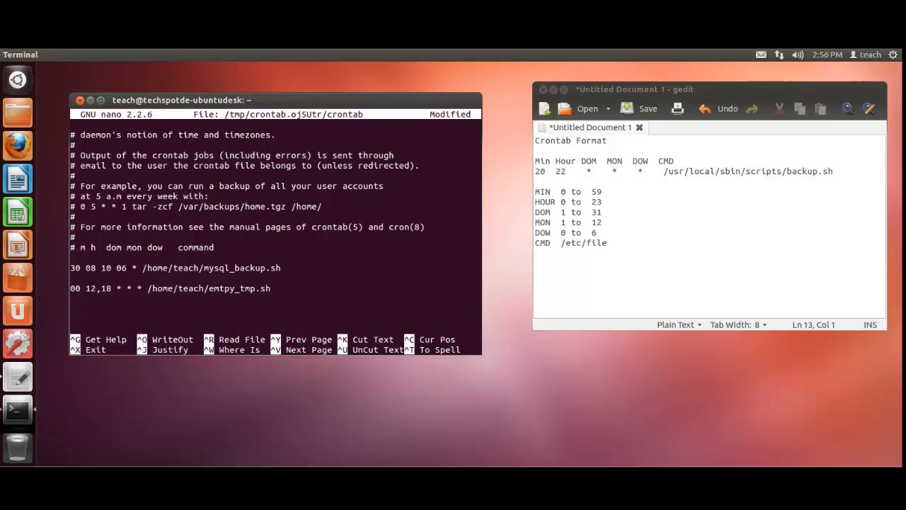
{"action": "key", "text": "Enter"}
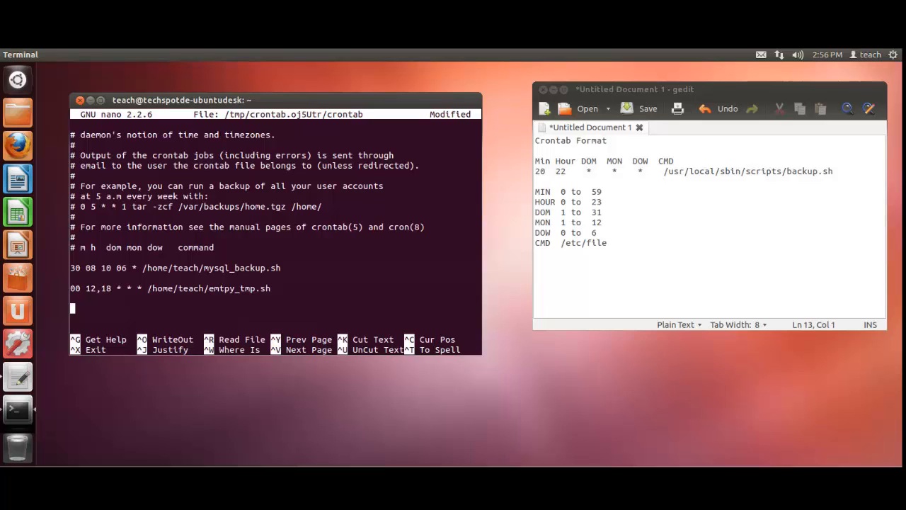
Type the third job line '00 08-17 * * * /home/teach/check_my_status.sh'
{"action": "type", "text": "00"}
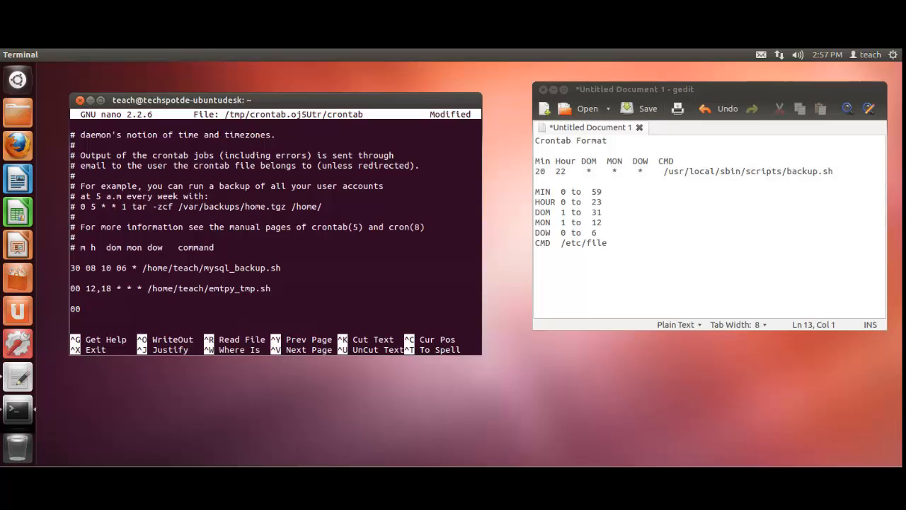
{"action": "type", "text": "08"}
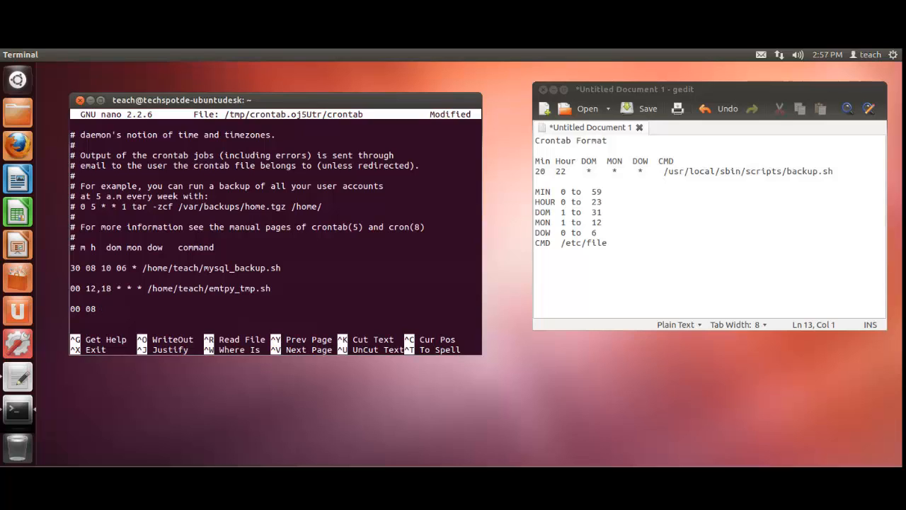
{"action": "type", "text": "-"}
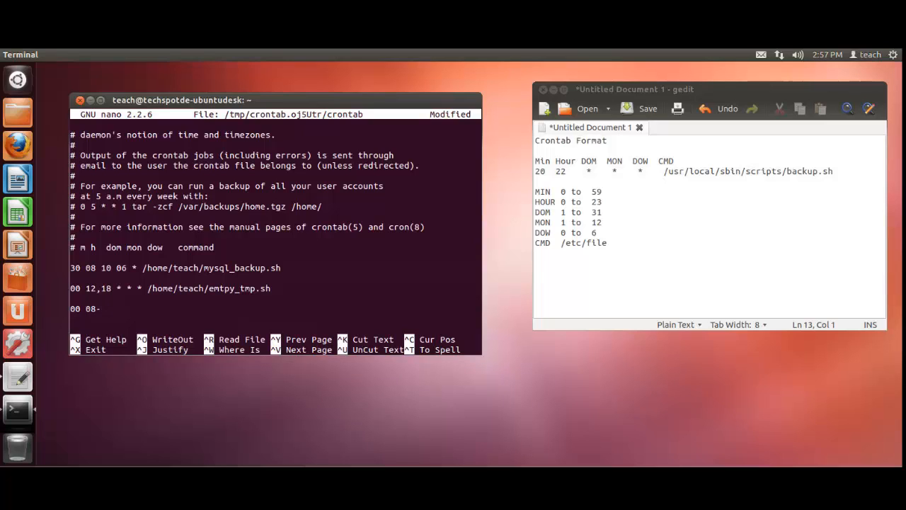
{"action": "type", "text": "17"}
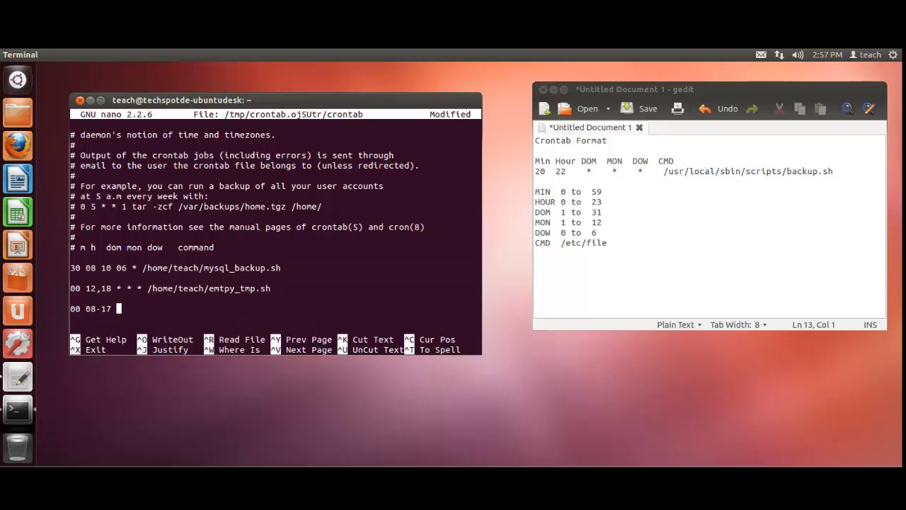
{"action": "type", "text": "***"}
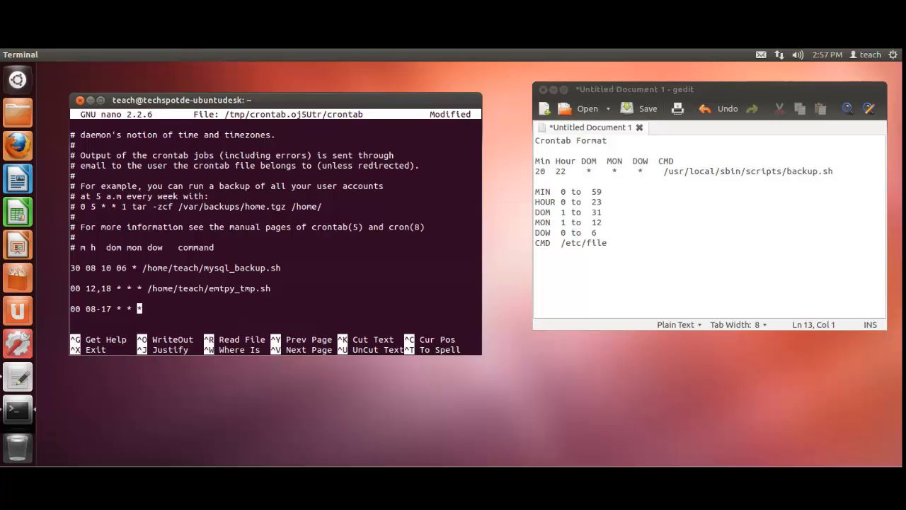
{"action": "type", "text": "*"}
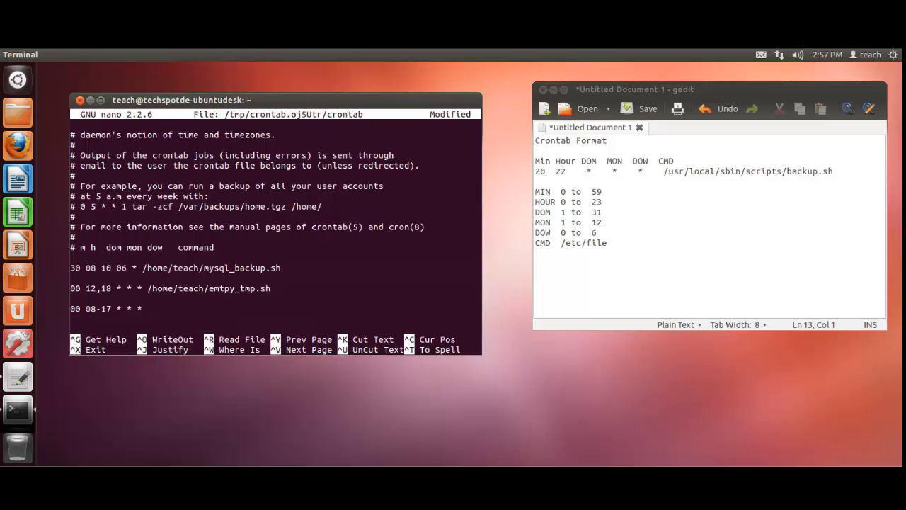
{"action": "type", "text": "/h"}
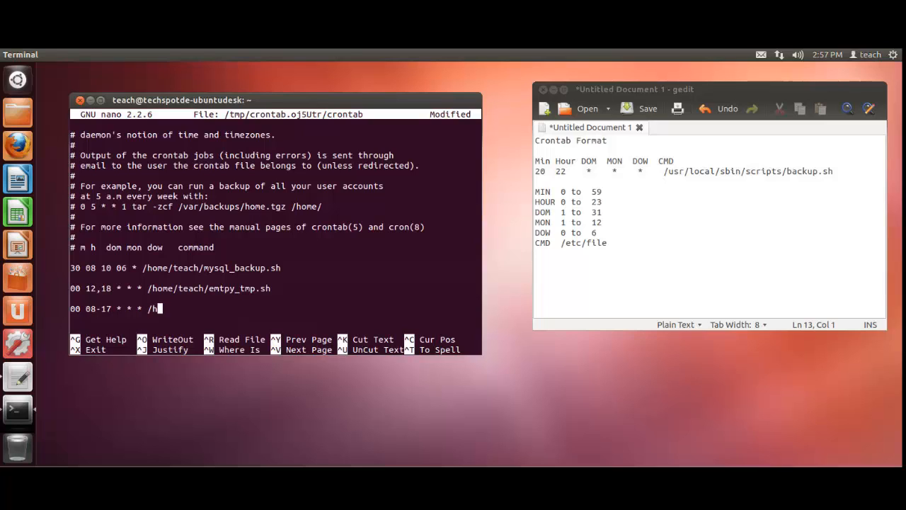
{"action": "type", "text": "ome/"}
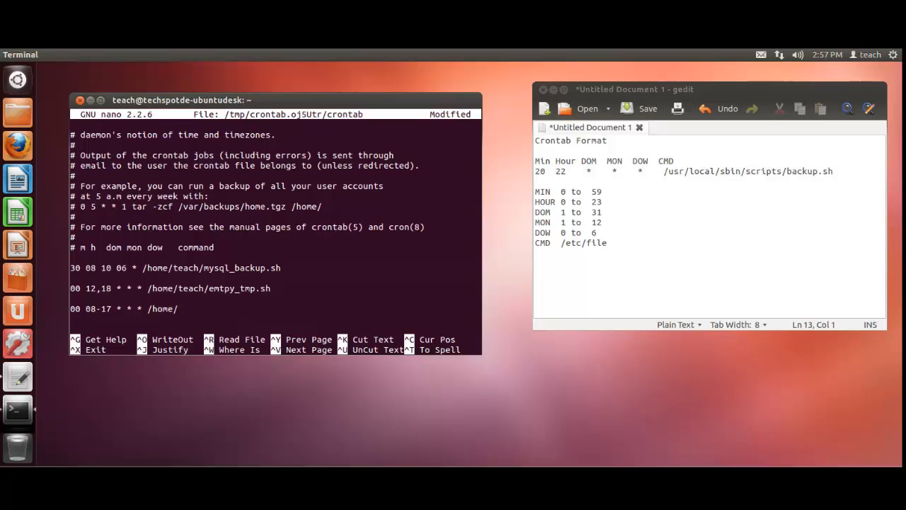
{"action": "type", "text": "teach/"}
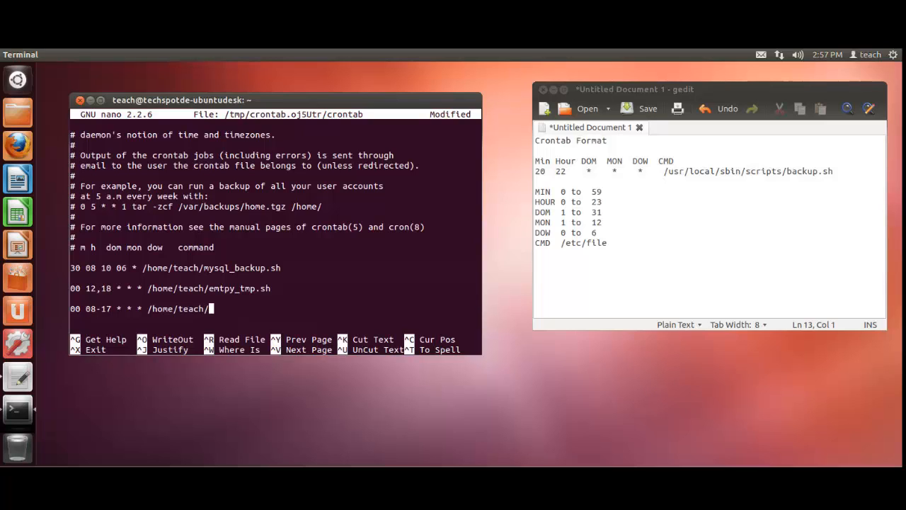
{"action": "type", "text": "check_m"}
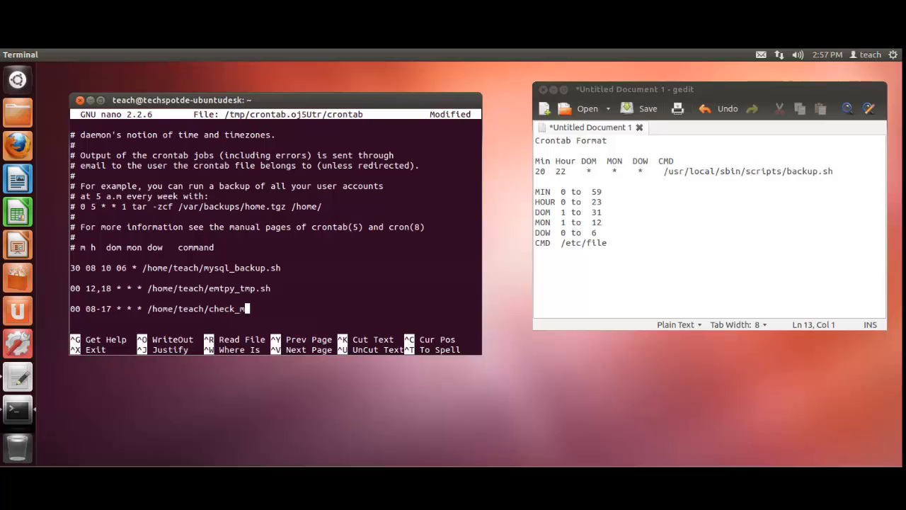
{"action": "type", "text": "y_status"}
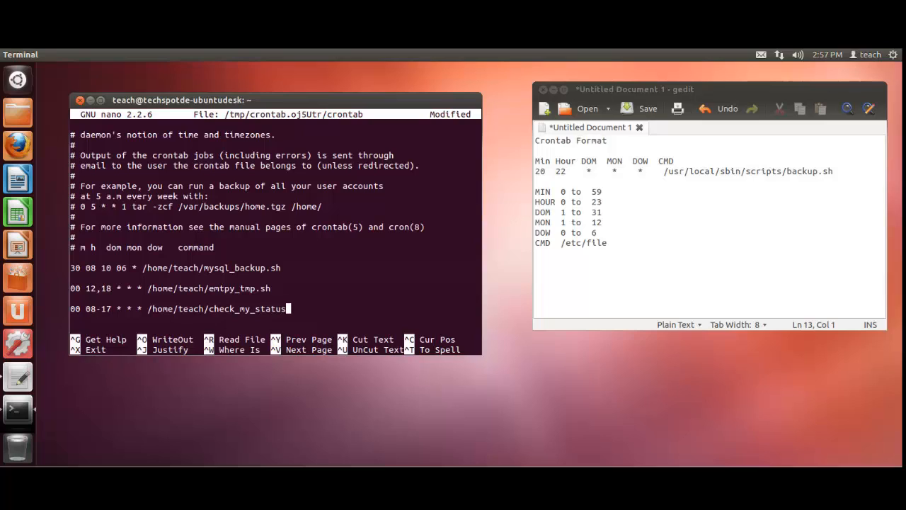
{"action": "type", "text": ".sh"}
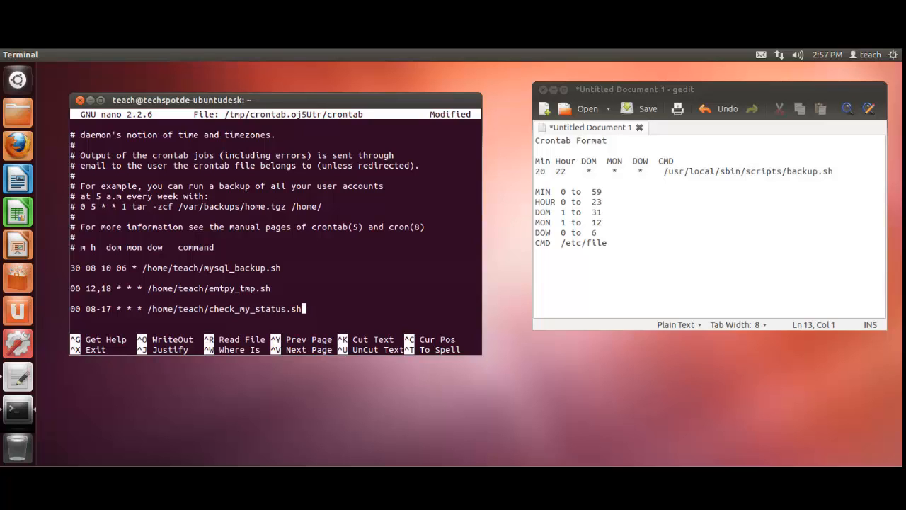
{"action": "mouse_move", "coordinate": [17, 343]}
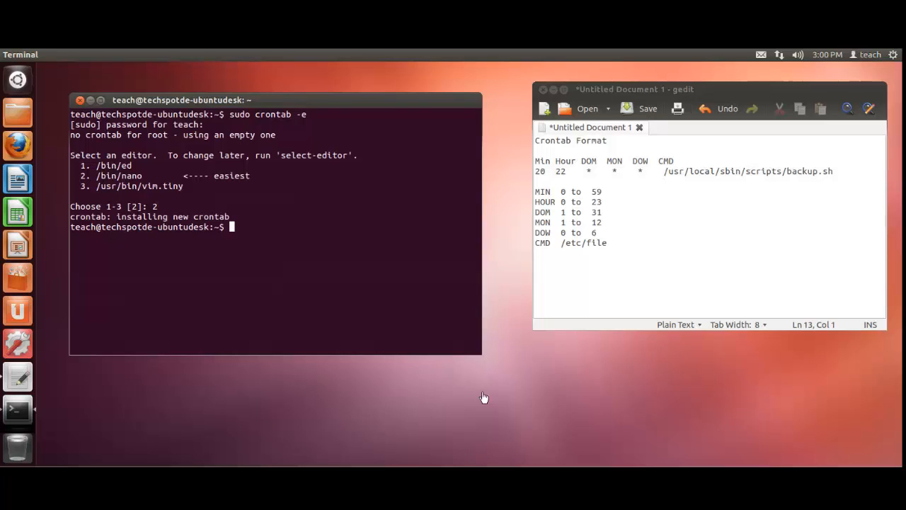
{"action": "mouse_move", "coordinate": [295, 232]}
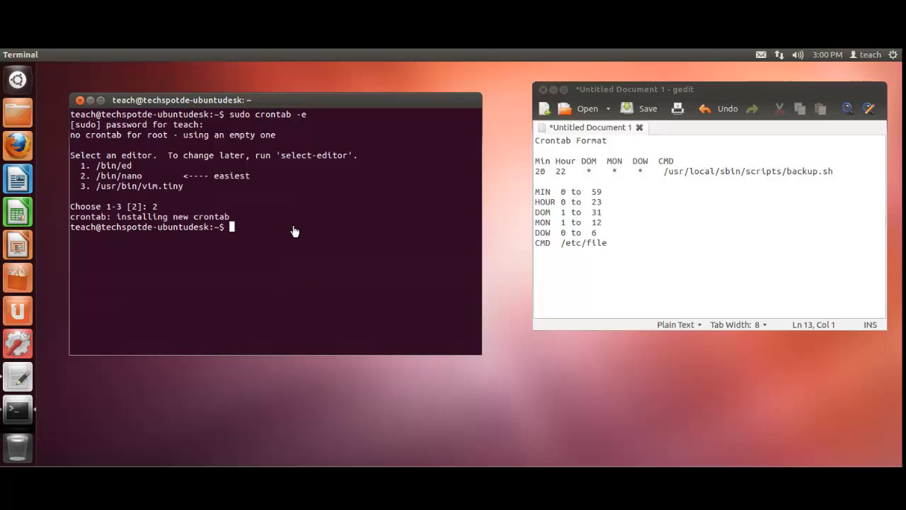
{"action": "mouse_move", "coordinate": [297, 227]}
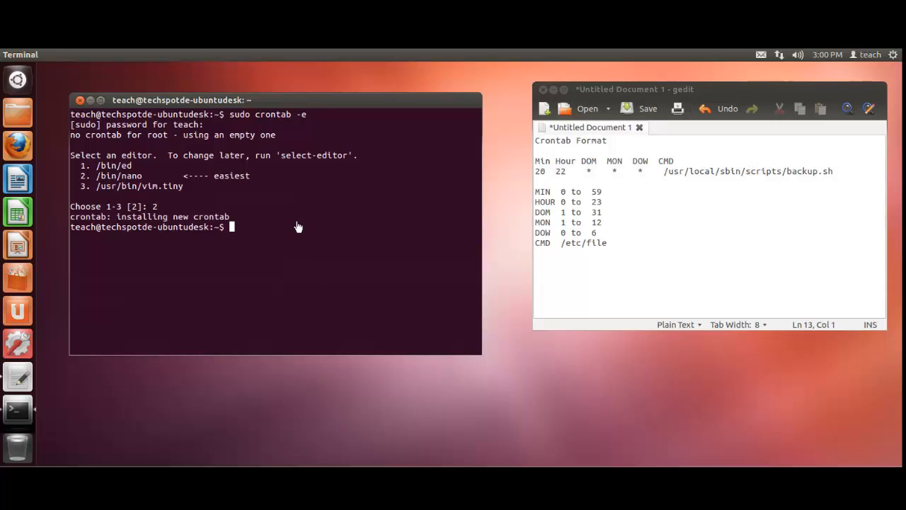
{"action": "mouse_move", "coordinate": [354, 232]}
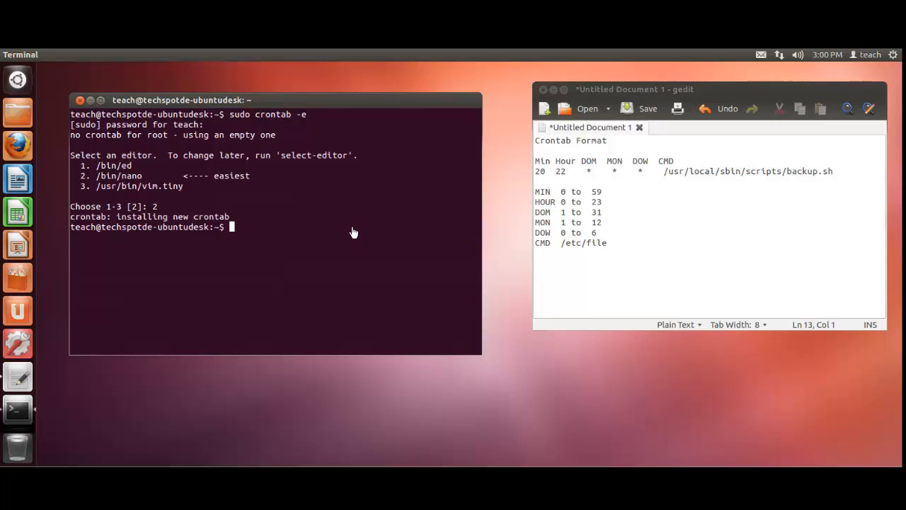
{"action": "mouse_move", "coordinate": [94, 248]}
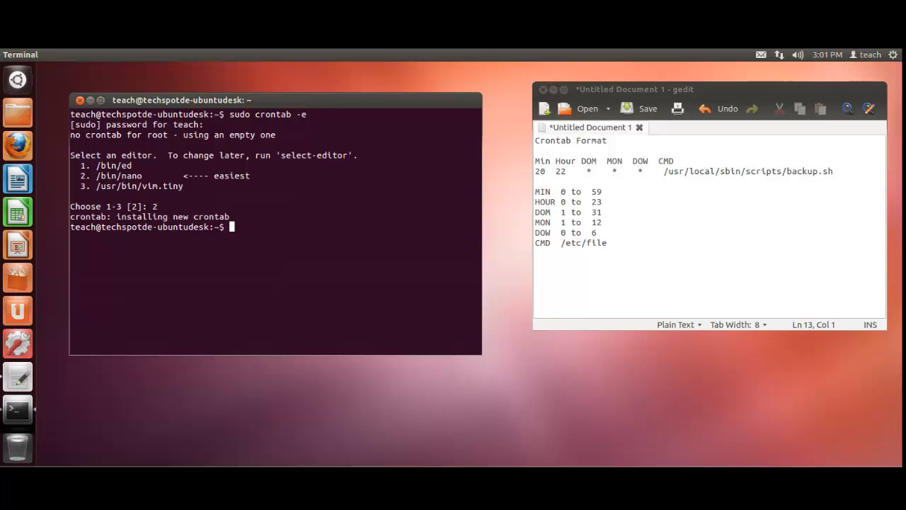
{"action": "mouse_move", "coordinate": [114, 213]}
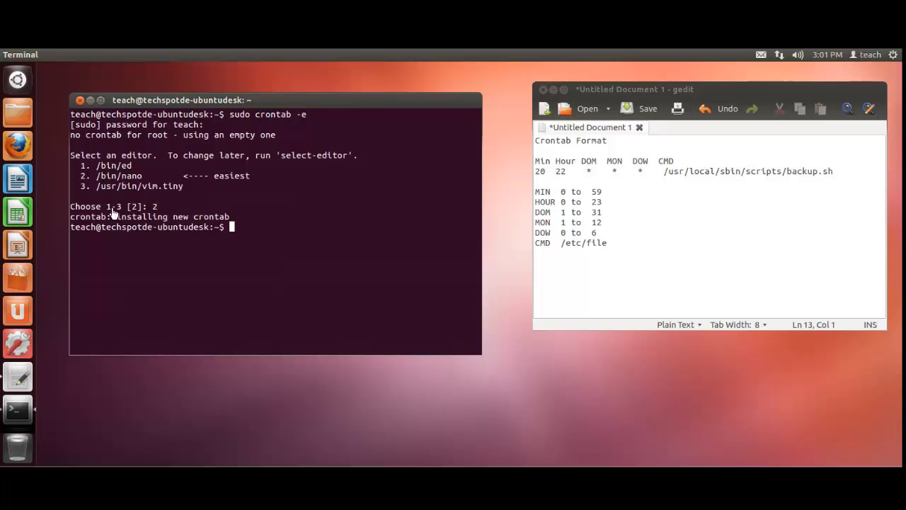
{"action": "mouse_move", "coordinate": [382, 272]}
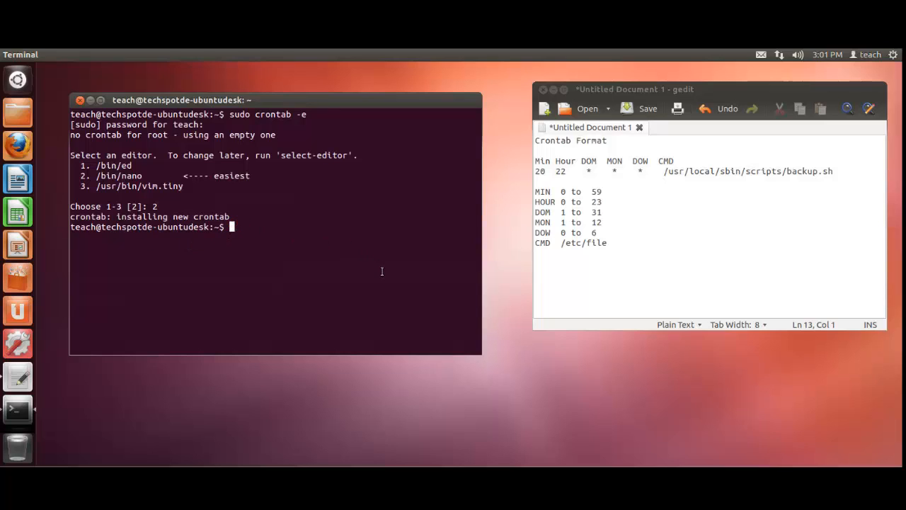
Enter 'sudo crontab -l' to list root's three scheduled jobs
{"action": "type", "text": "suco"}
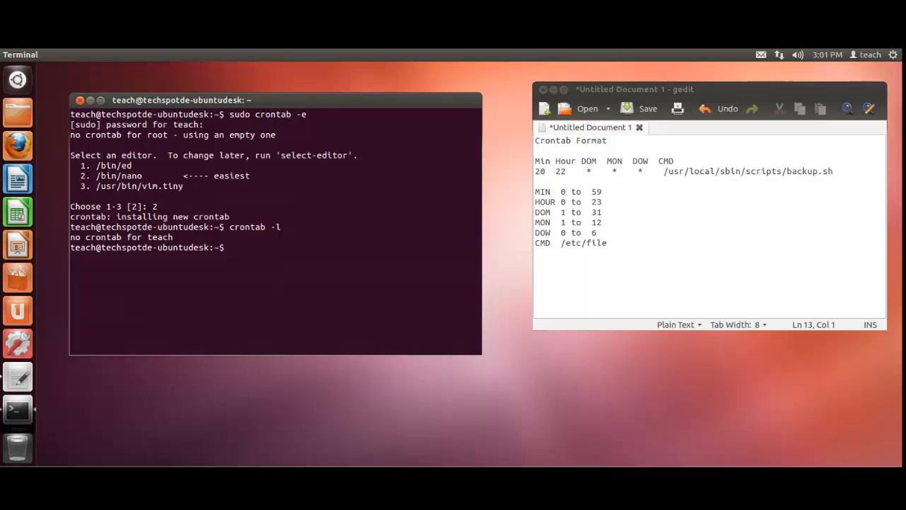
{"action": "type", "text": "sudo"}
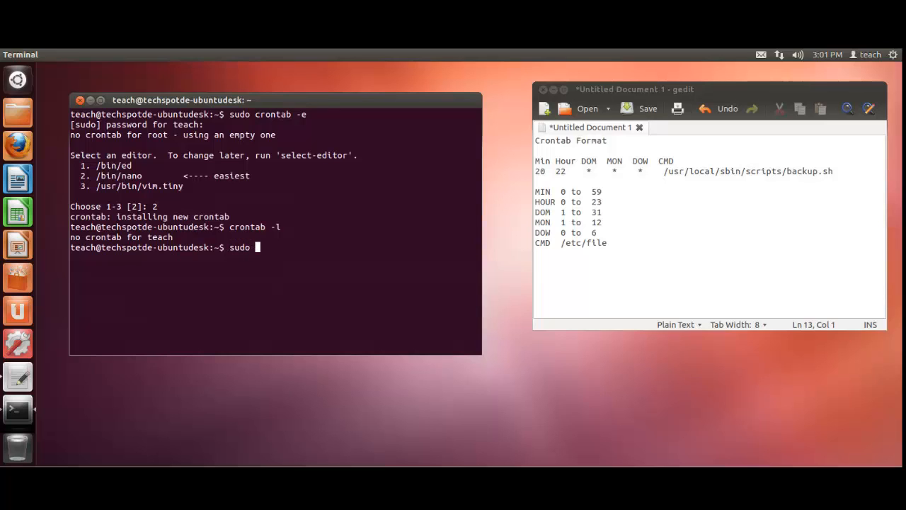
{"action": "type", "text": "cr"}
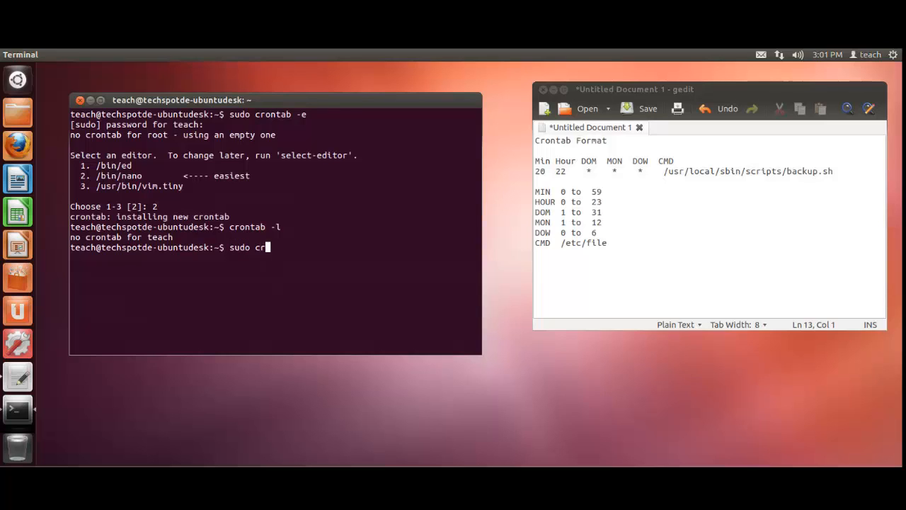
{"action": "type", "text": "ontab -"}
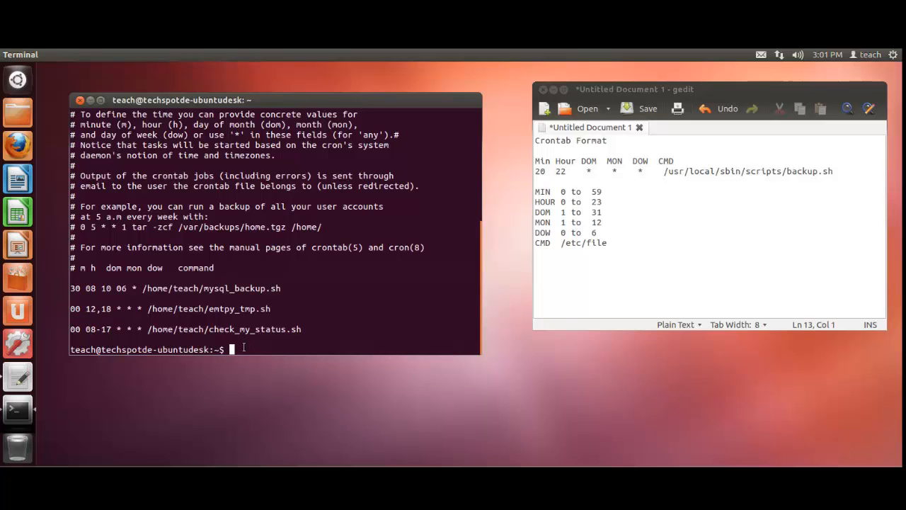
{"action": "mouse_move", "coordinate": [243, 347]}
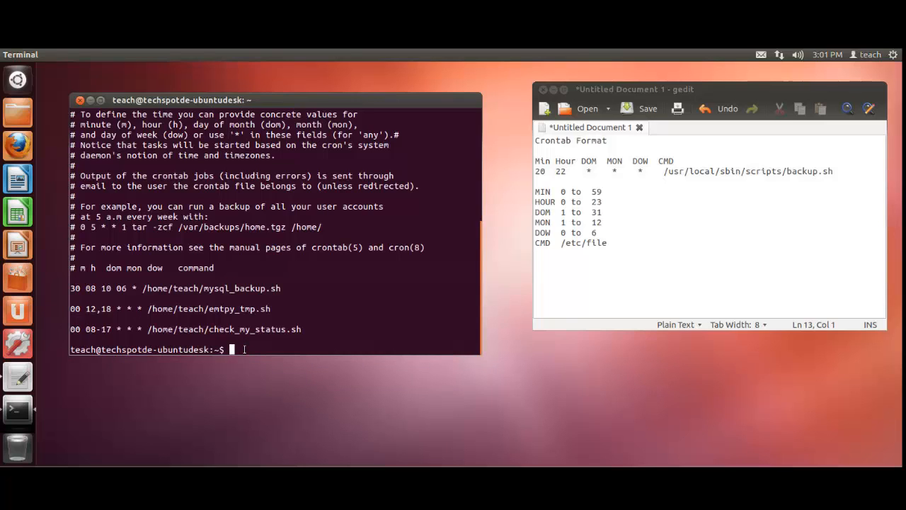
{"action": "type", "text": "cr"}
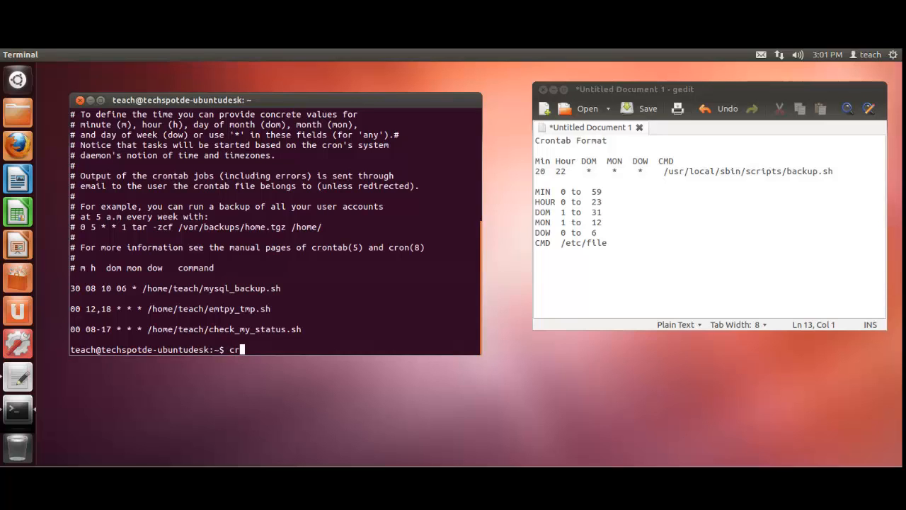
{"action": "type", "text": "ontab"}
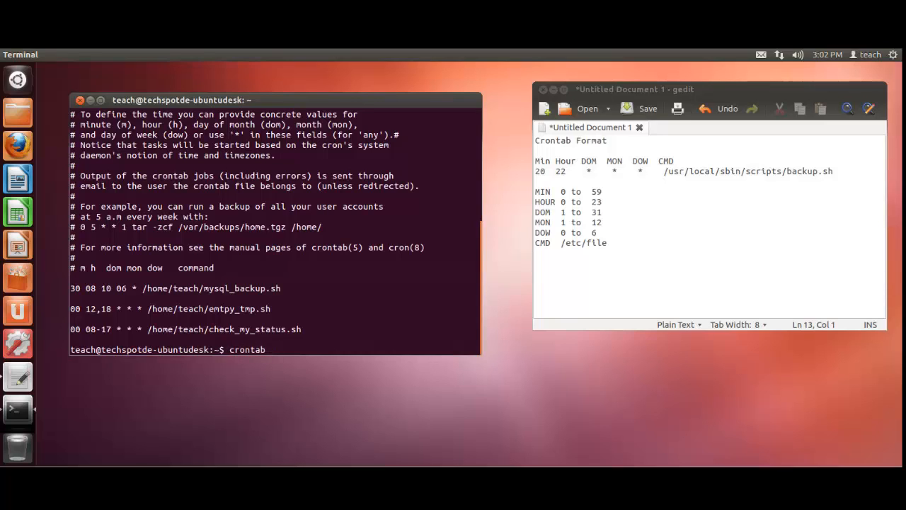
{"action": "type", "text": "-u"}
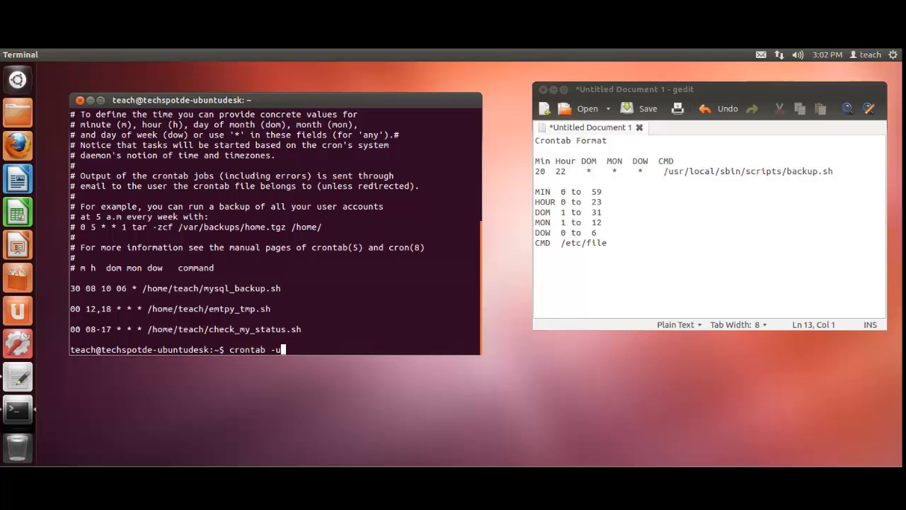
{"action": "type", "text": "\" \""}
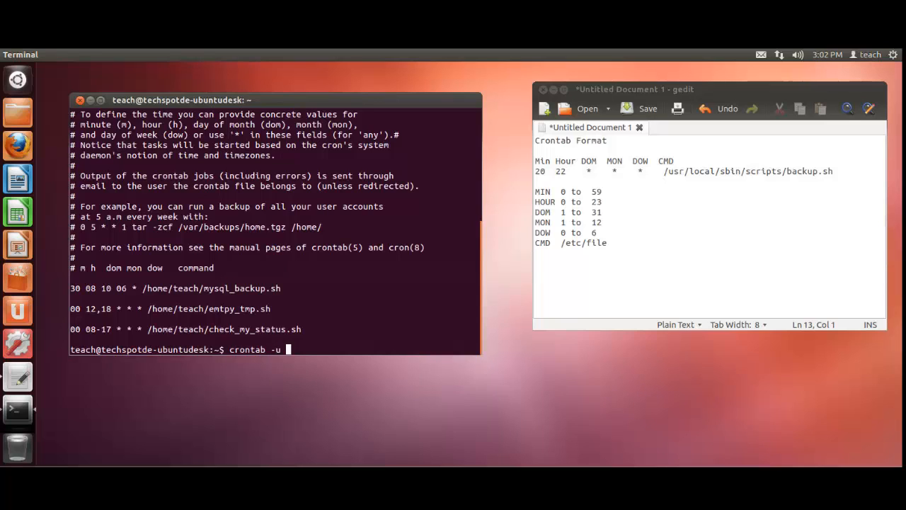
{"action": "type", "text": "root -l"}
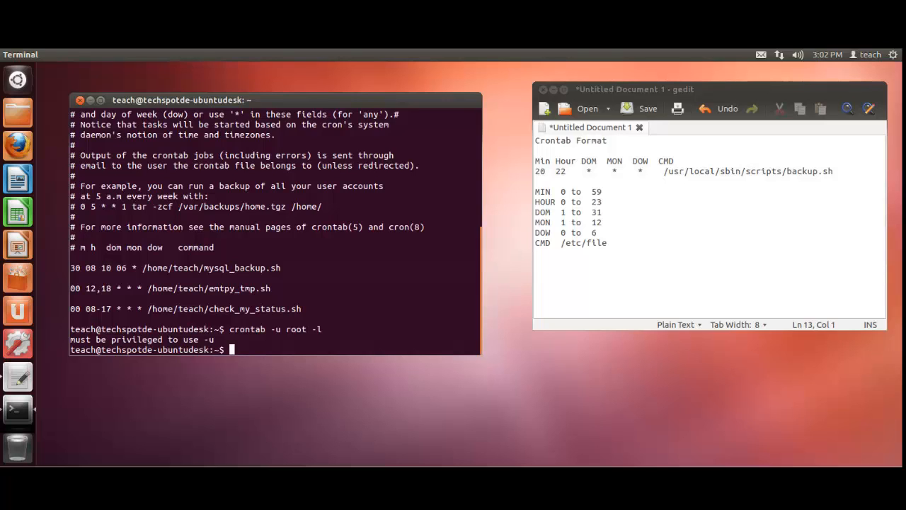
{"action": "type", "text": "crontab -u root -l"}
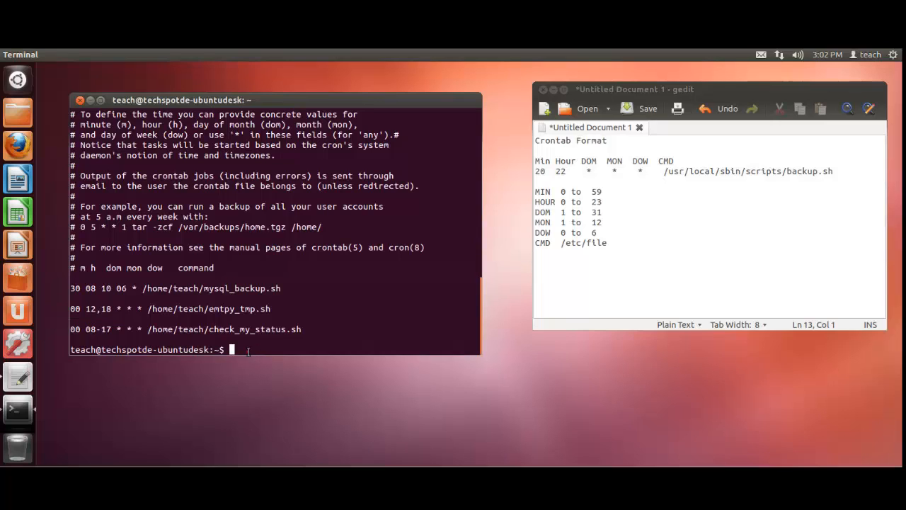
Type 'sudo crontab -u root -e' at the prompt, leaving it unrun
{"action": "type", "text": "crontab -u root -l"}
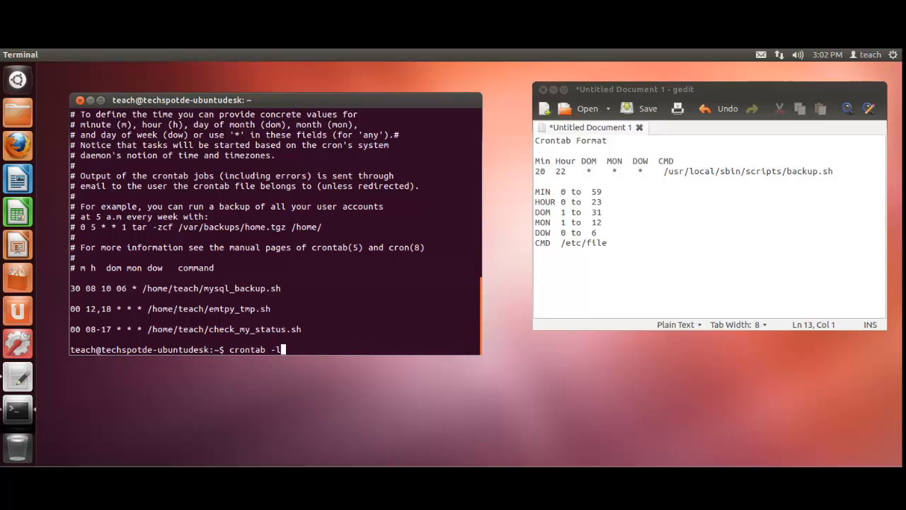
{"action": "type", "text": "sudo crontab -e"}
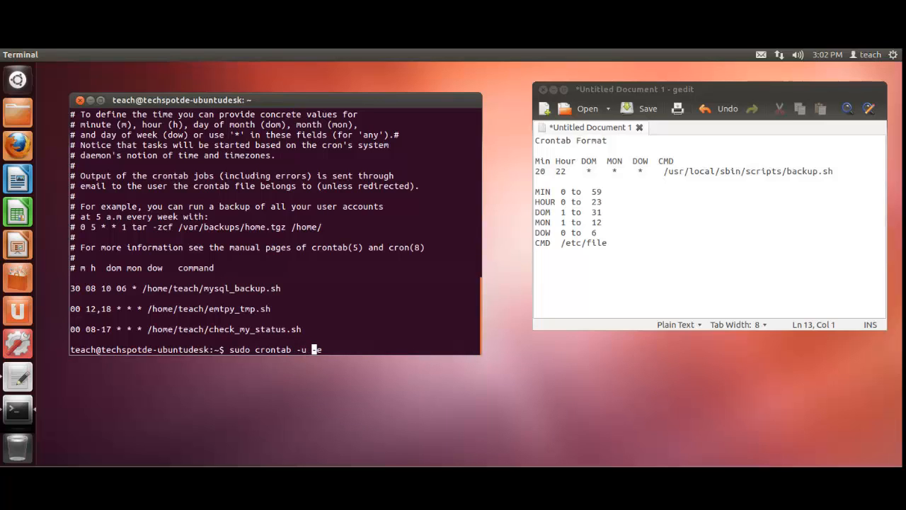
{"action": "type", "text": "root"}
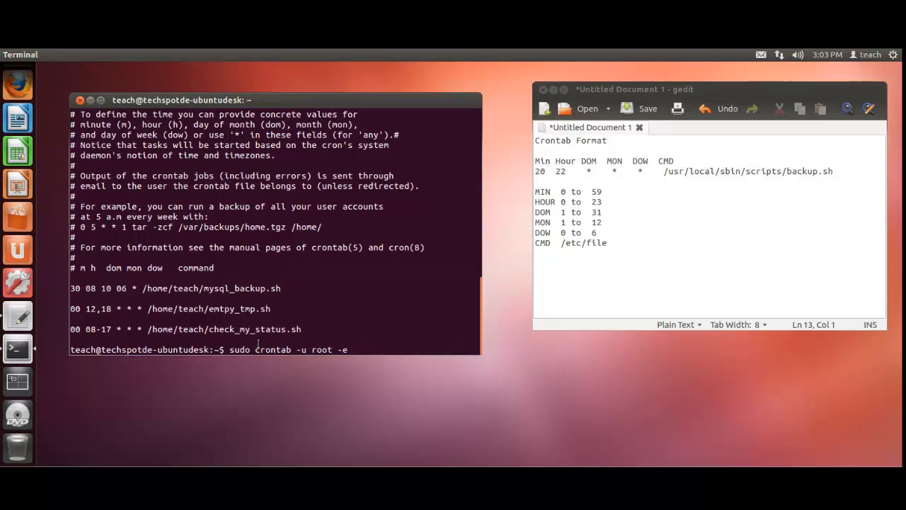
{"action": "mouse_move", "coordinate": [395, 349]}
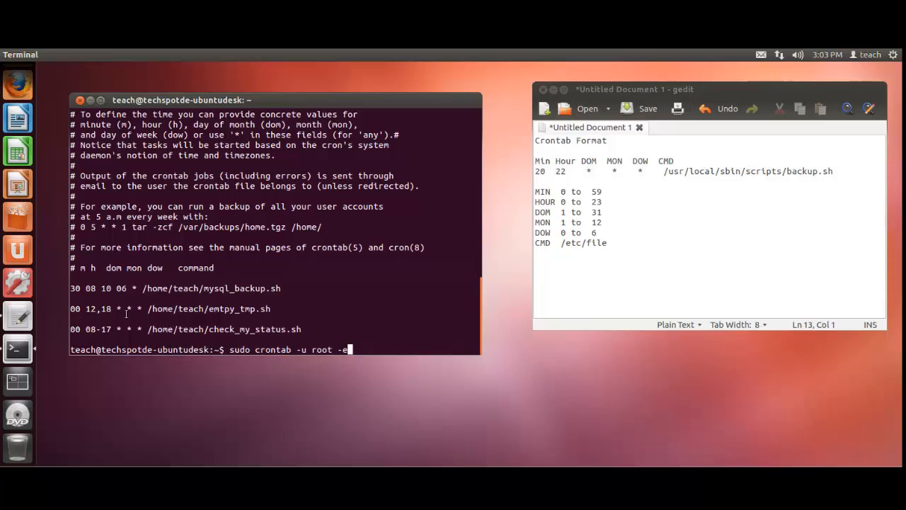
{"action": "mouse_move", "coordinate": [18, 315]}
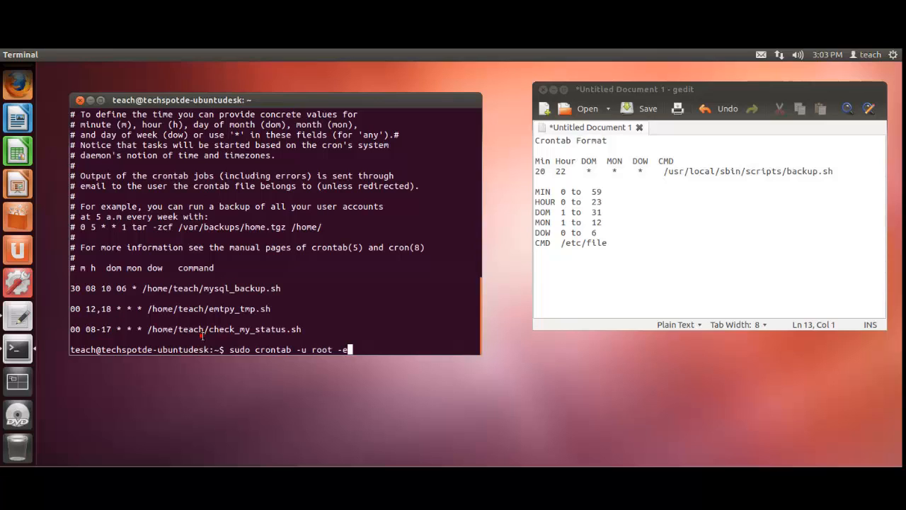
{"action": "mouse_move", "coordinate": [17, 216]}
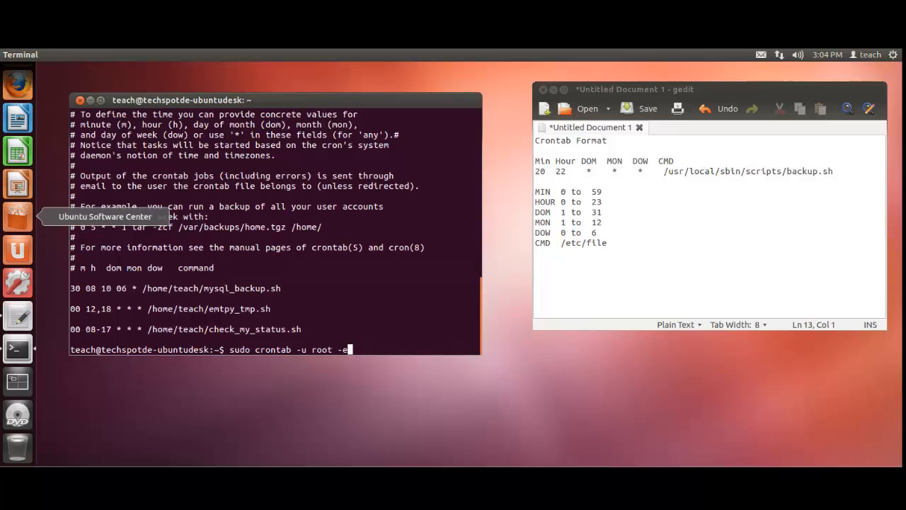
{"action": "mouse_move", "coordinate": [365, 349]}
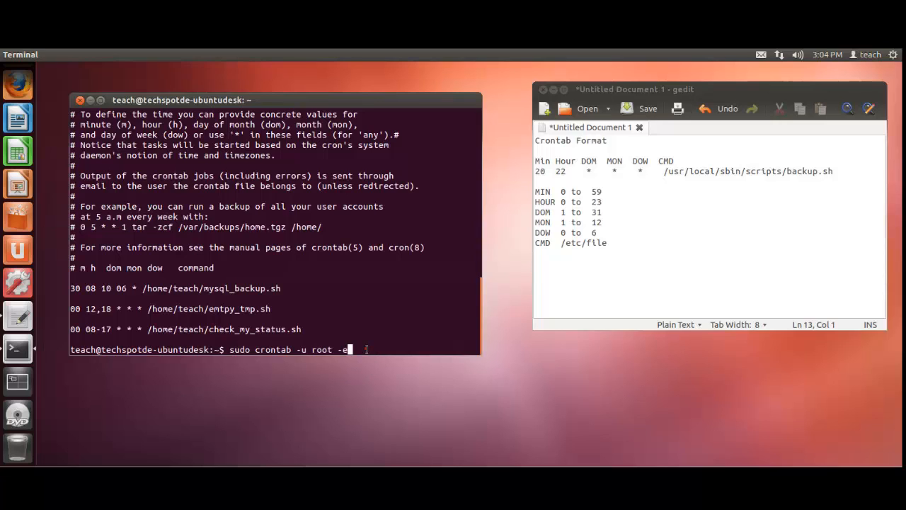